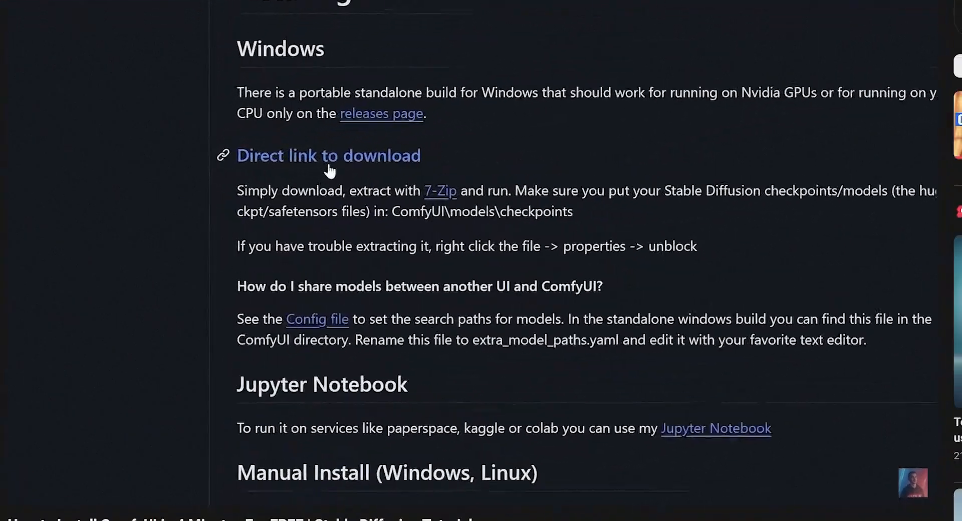
Download portable ComfyUI to the Desktop and launch run_nvidia_gpu.bat.
click(329, 156)
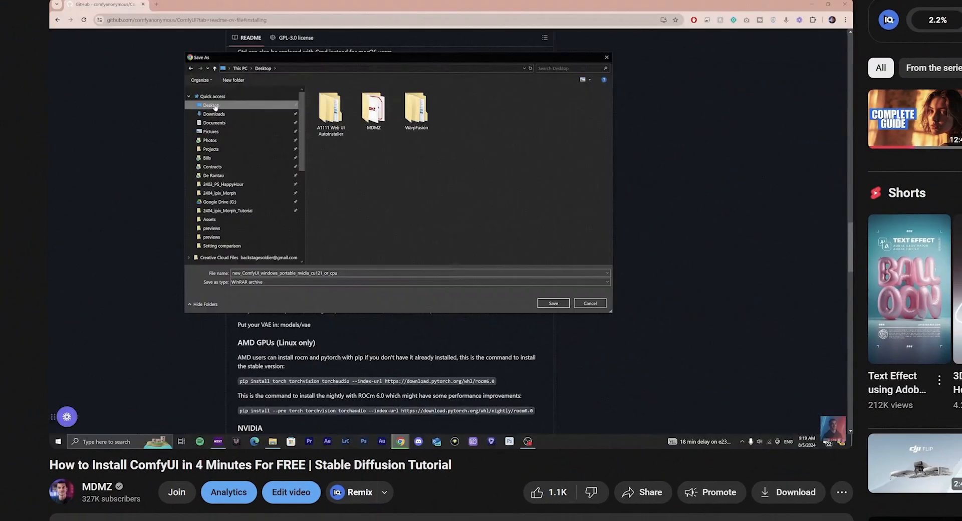
click(589, 303)
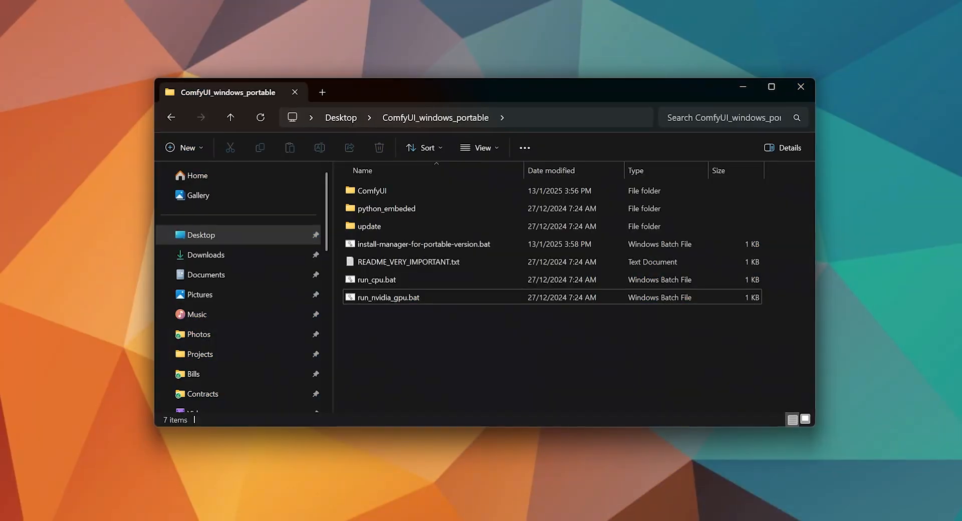
double_click(388, 297)
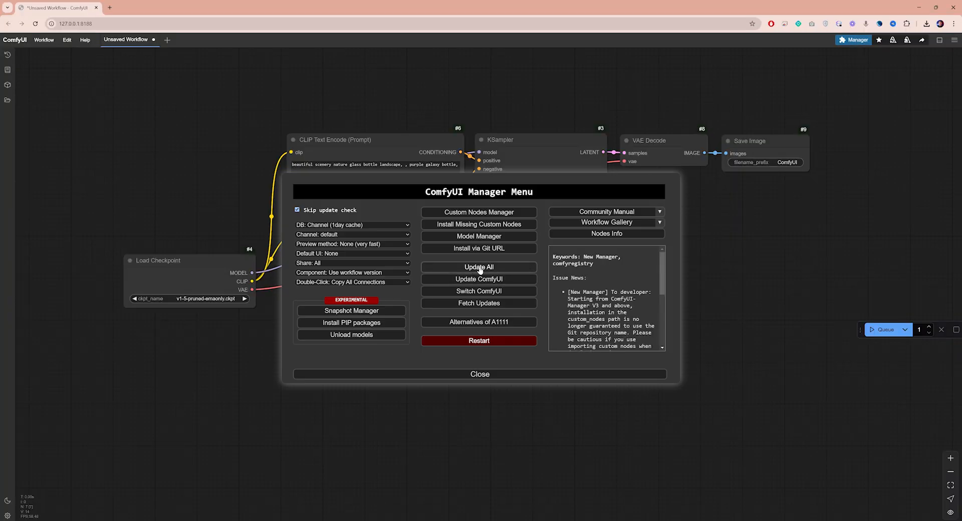
Run Update All in the Manager, then restart and confirm the server reboot.
click(479, 267)
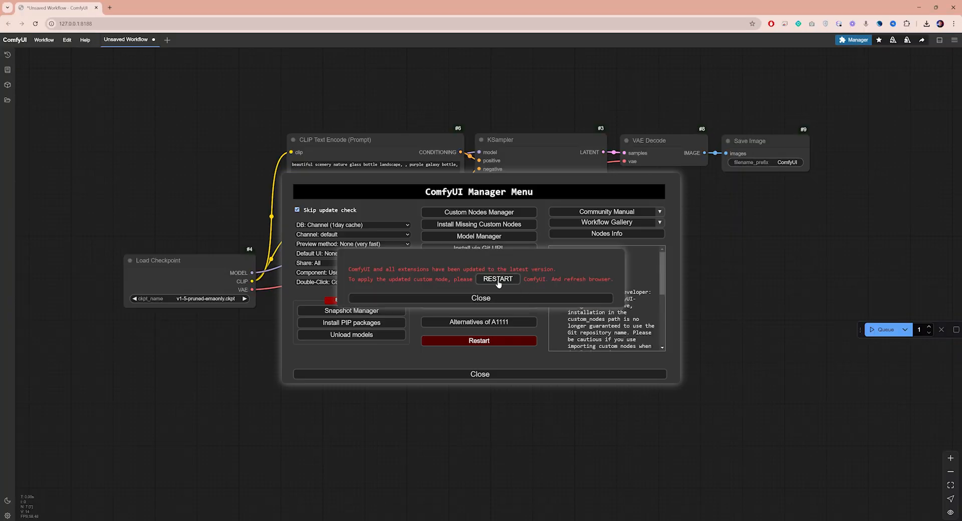
click(498, 279)
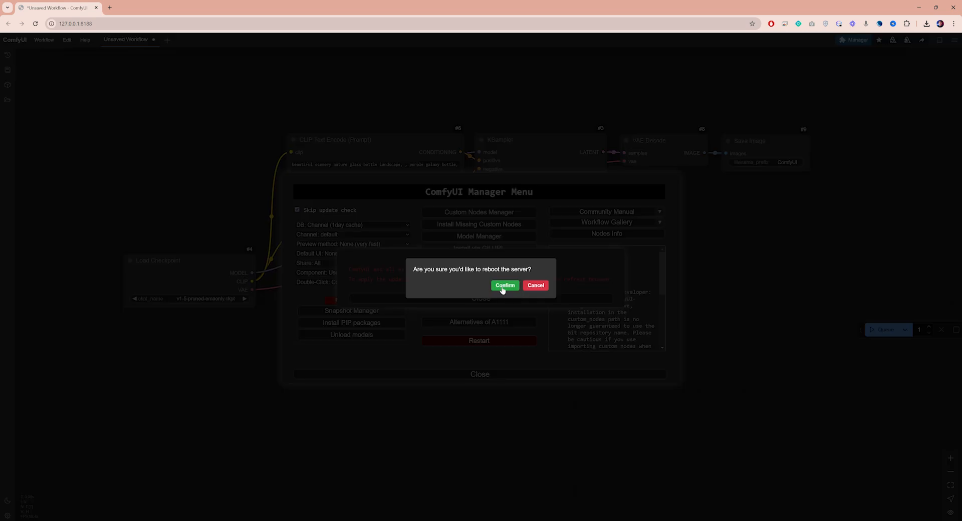
click(504, 285)
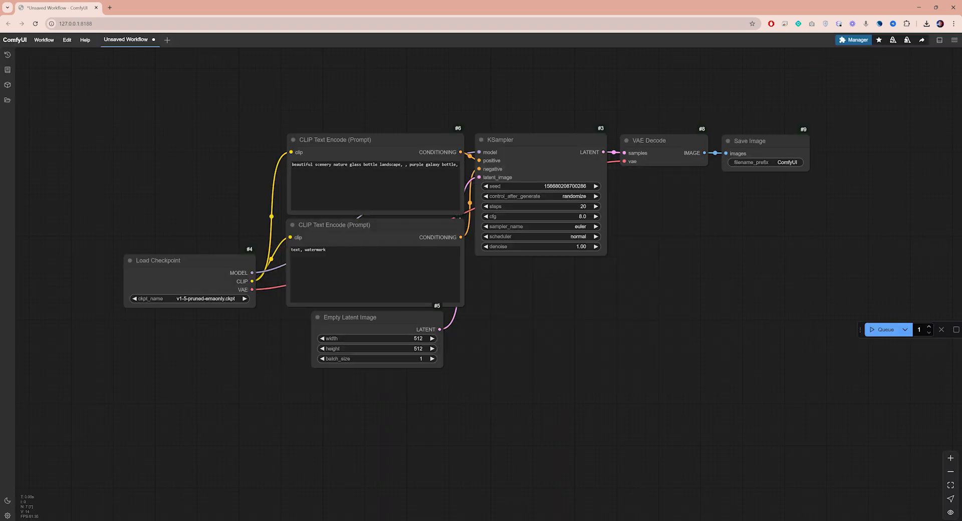
Save hunyuan_video_720_cfgdistill_bf16 into ComfyUI/models/diffusion_models.
click(146, 8)
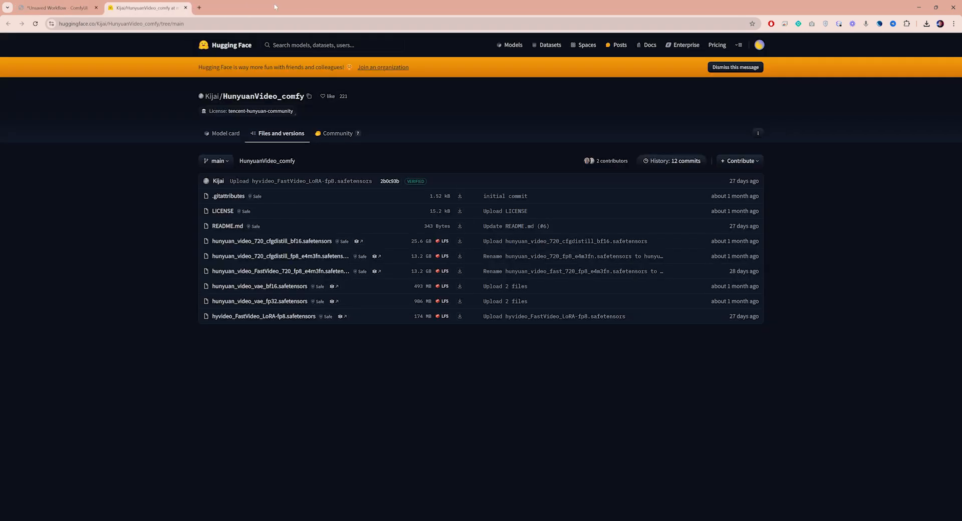
mouse_move(145, 169)
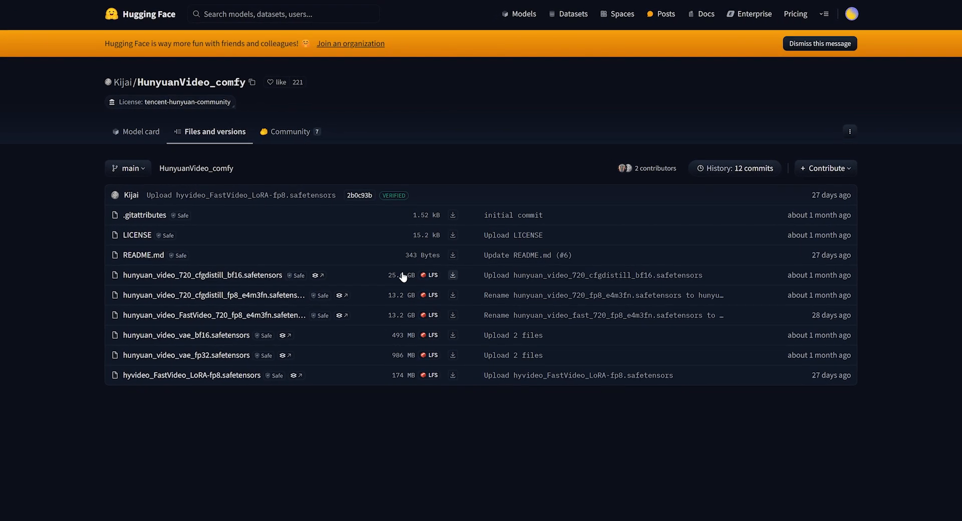
mouse_move(459, 312)
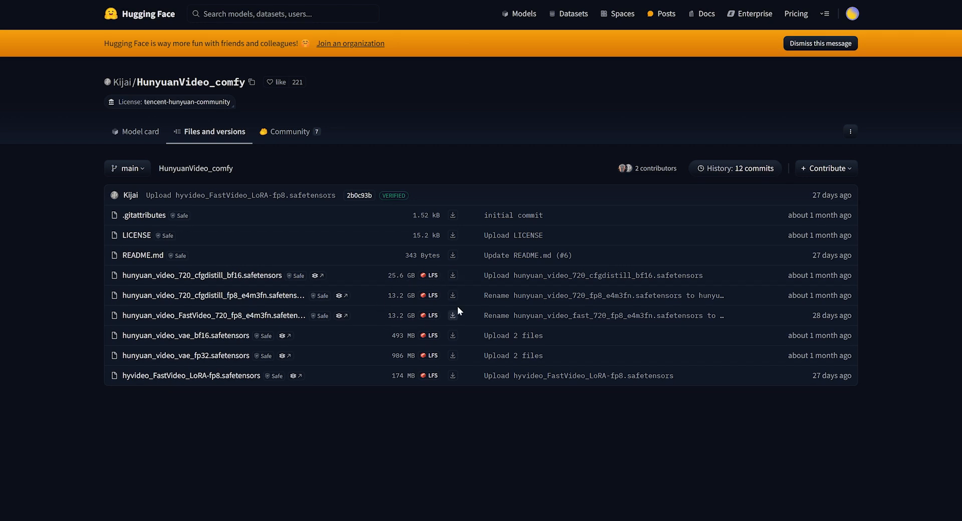
mouse_move(454, 278)
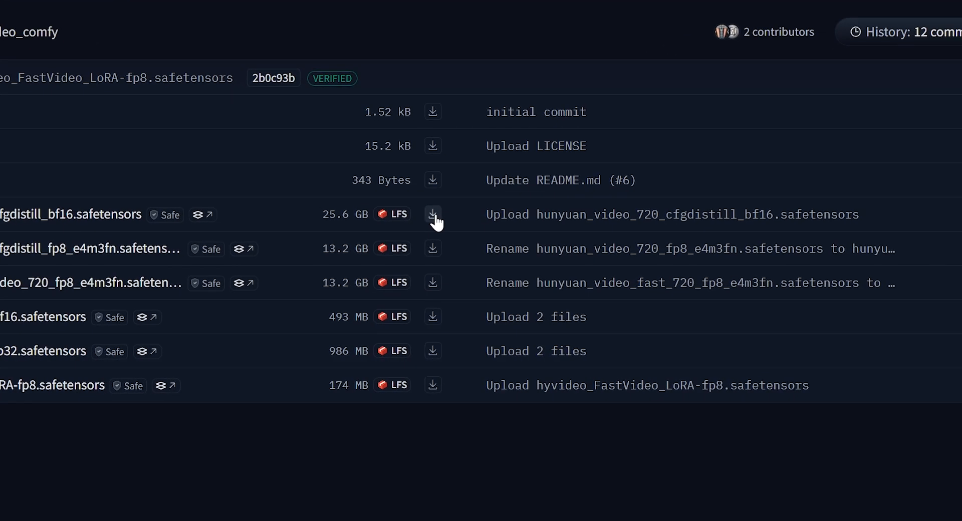
right_click(432, 215)
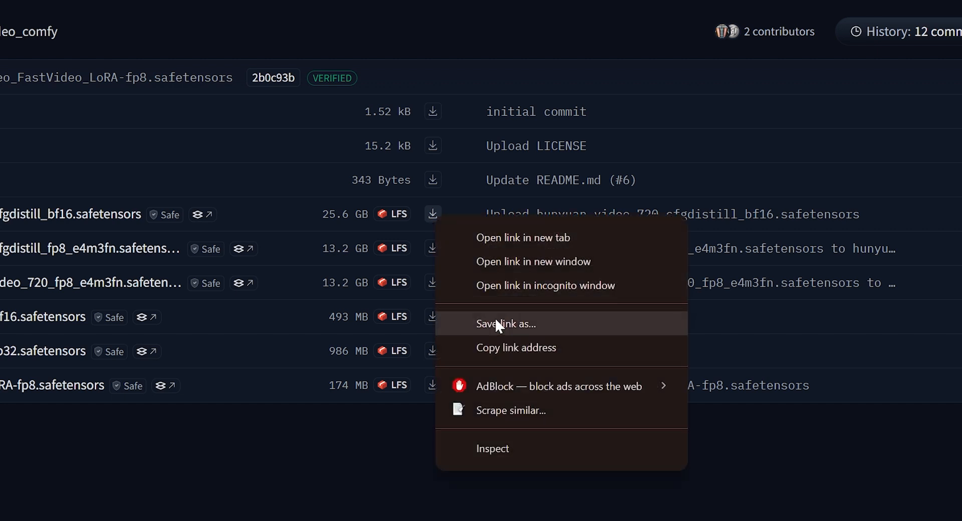
click(506, 323)
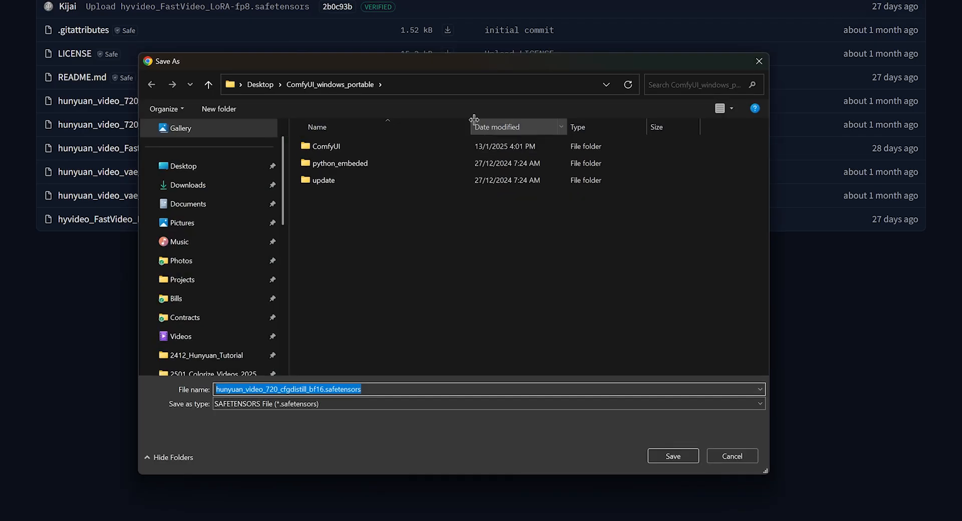
double_click(326, 147)
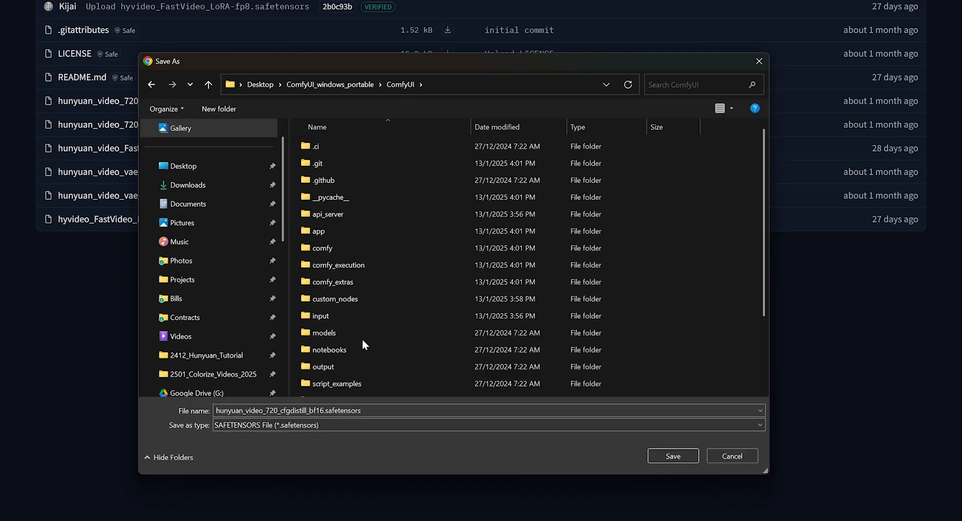
double_click(323, 333)
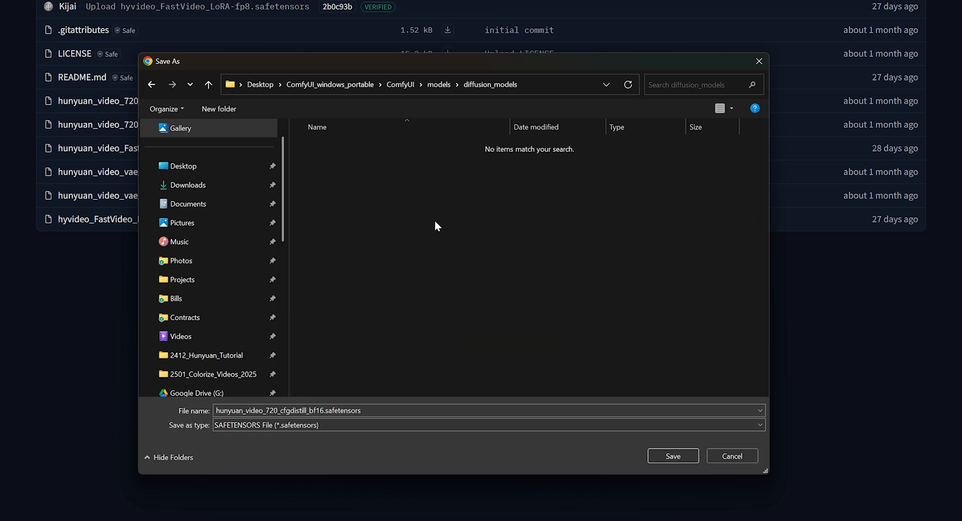
click(672, 456)
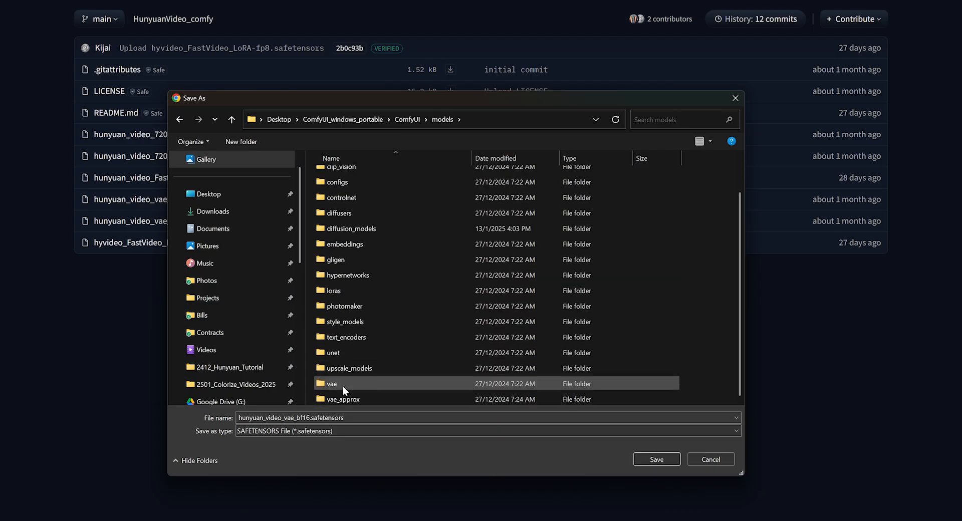
Save hunyuan_video_vae_bf16 into the models/vae folder and check the saved file.
double_click(332, 383)
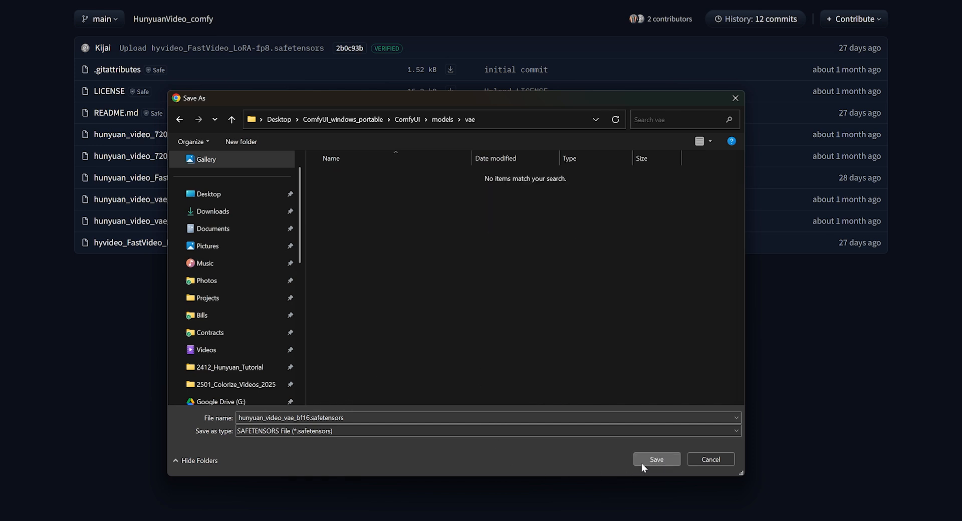
click(656, 459)
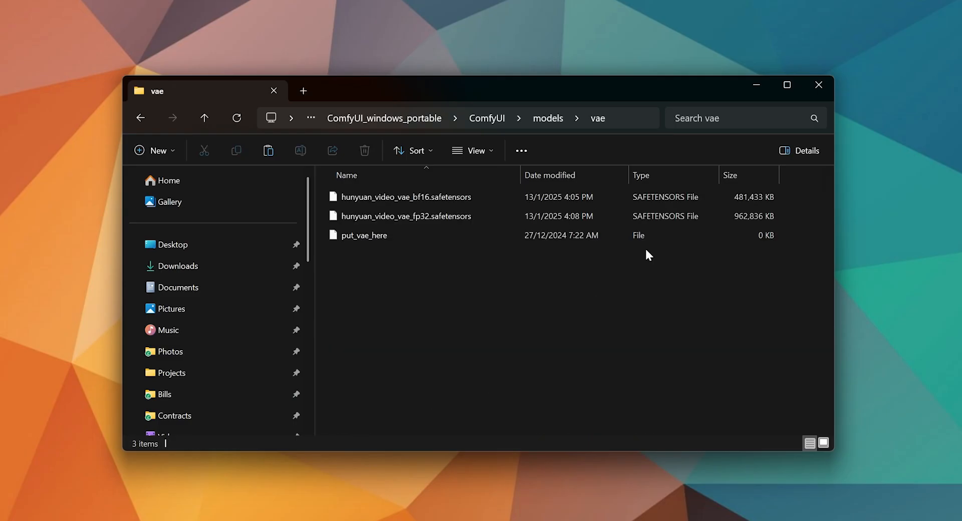
click(405, 197)
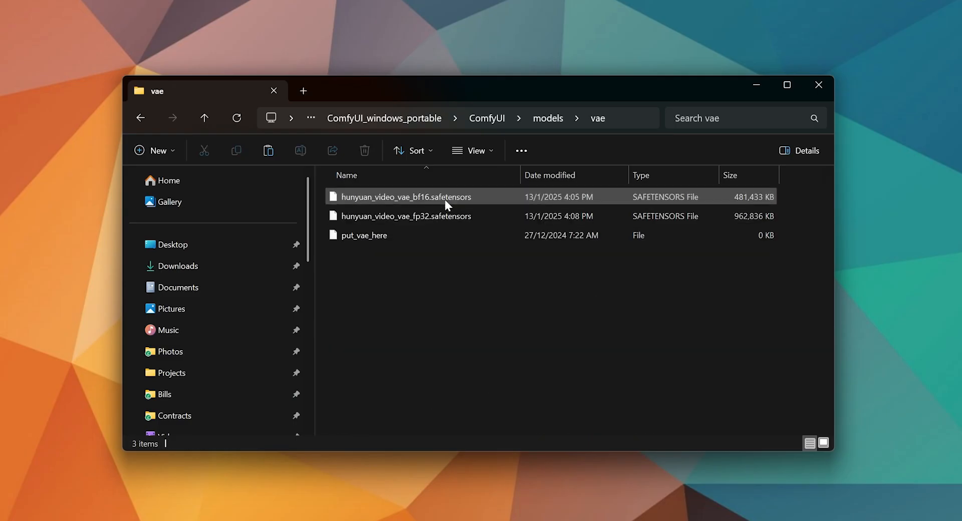
mouse_move(446, 211)
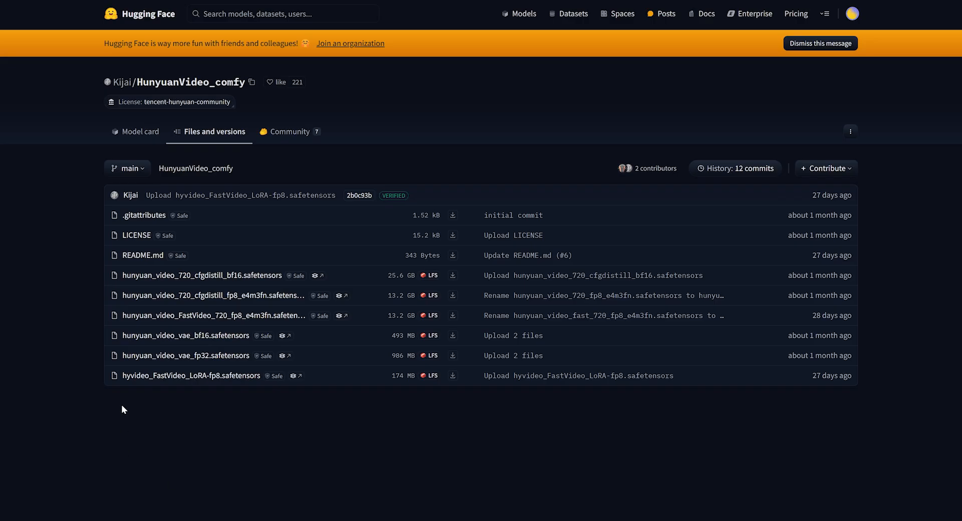
mouse_move(129, 387)
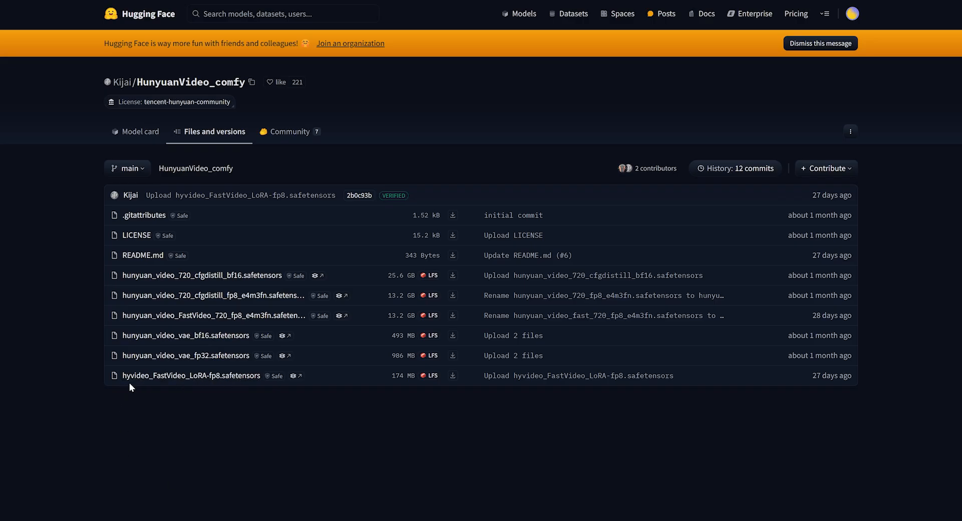
Save the FastVideo LoRA into models/loras and download the llava_llama3_fp16 text encoder.
right_click(453, 375)
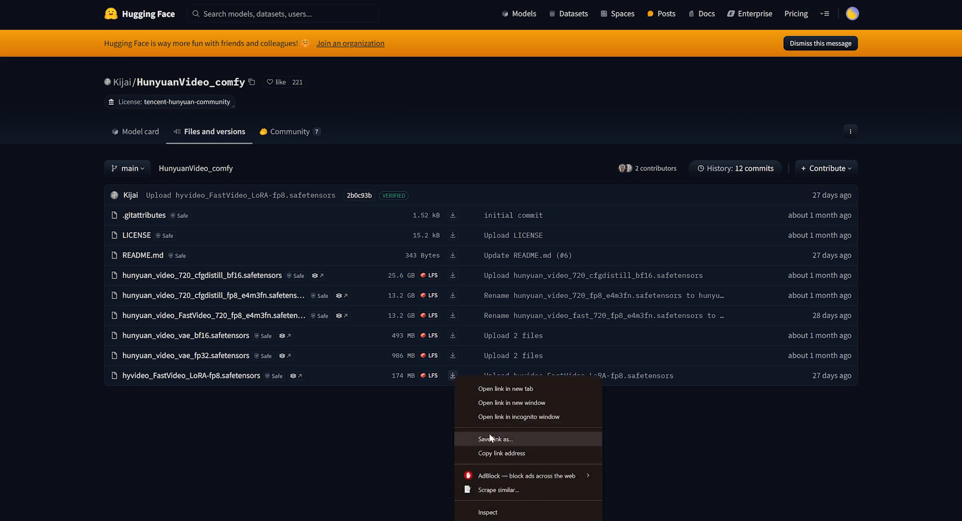
click(494, 439)
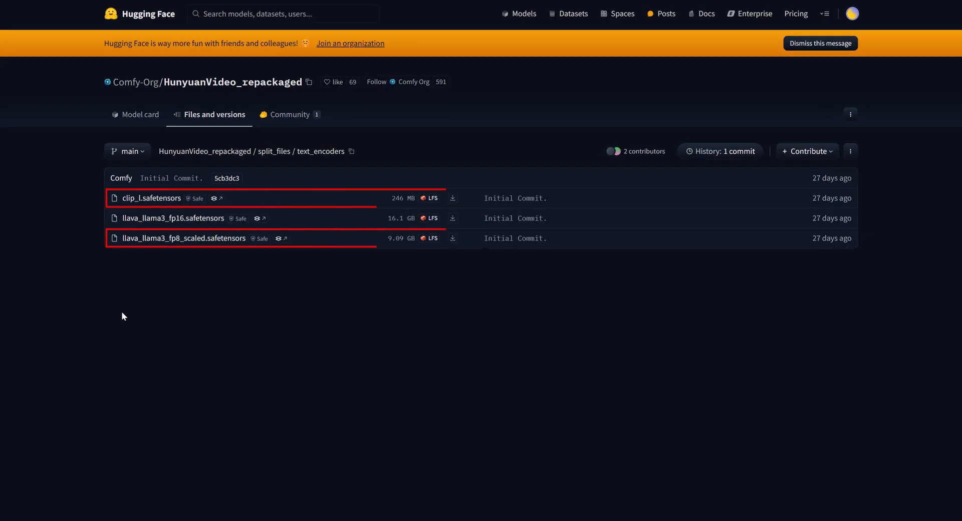
right_click(453, 218)
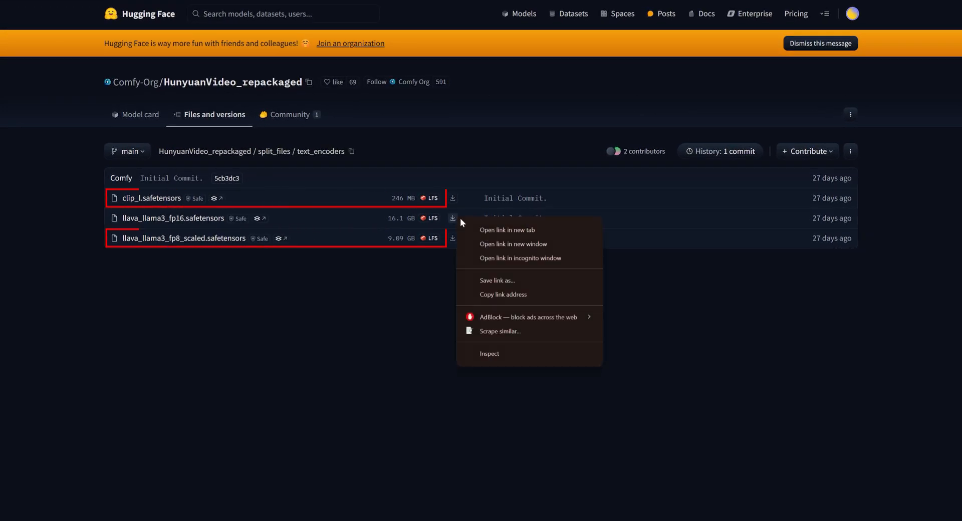
click(497, 280)
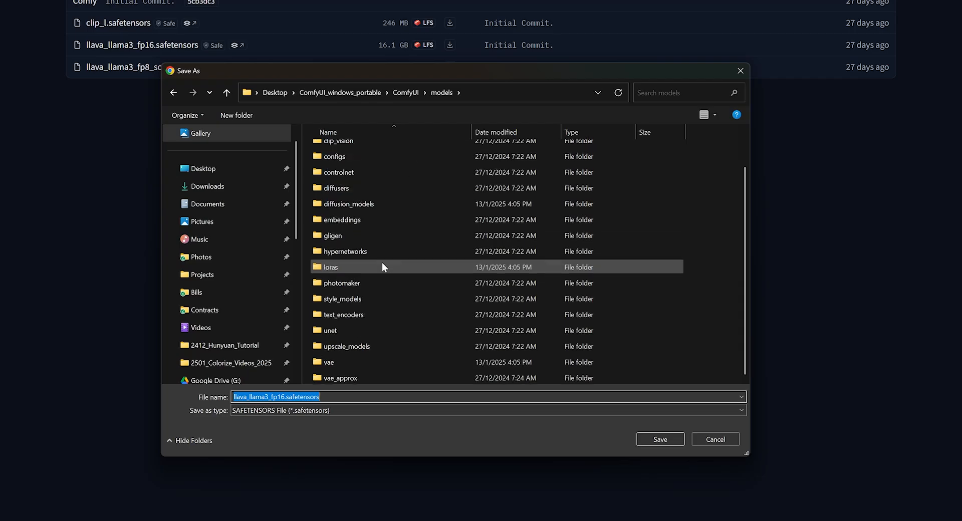
double_click(343, 314)
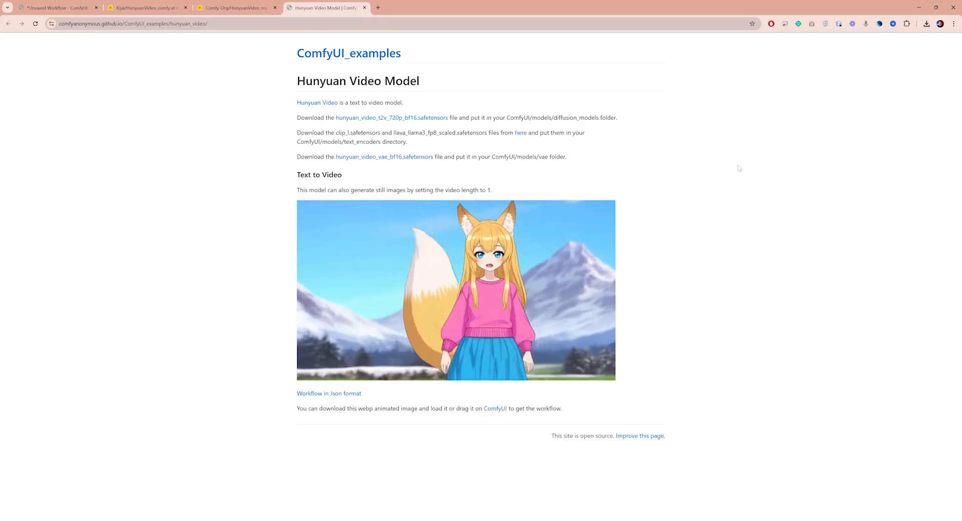
mouse_move(259, 392)
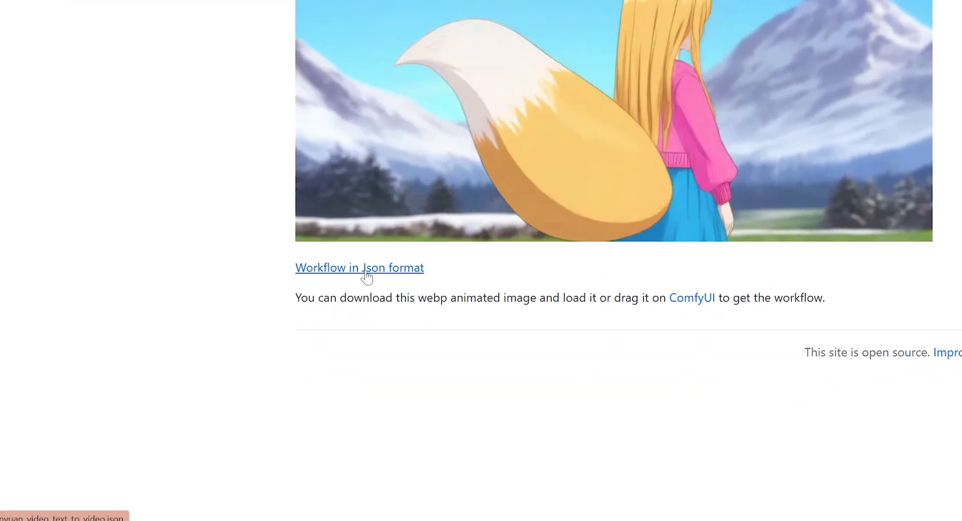
Save hunyuan_video_text_to_video.json from the examples page into the workflows folder.
right_click(360, 268)
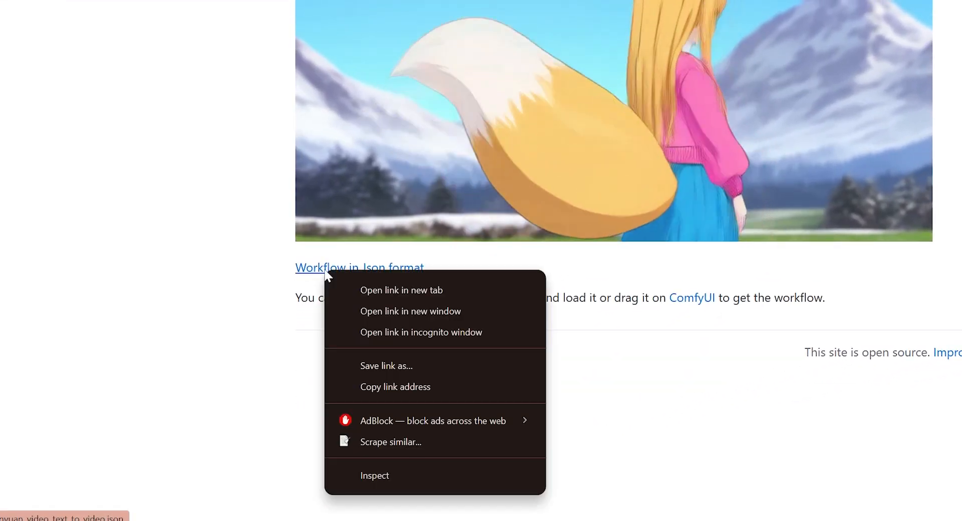
click(386, 365)
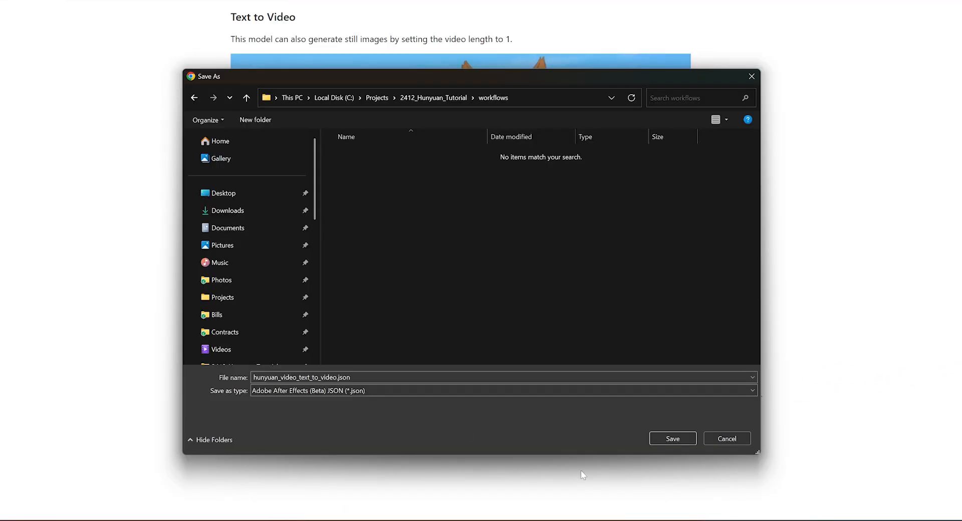
mouse_move(655, 448)
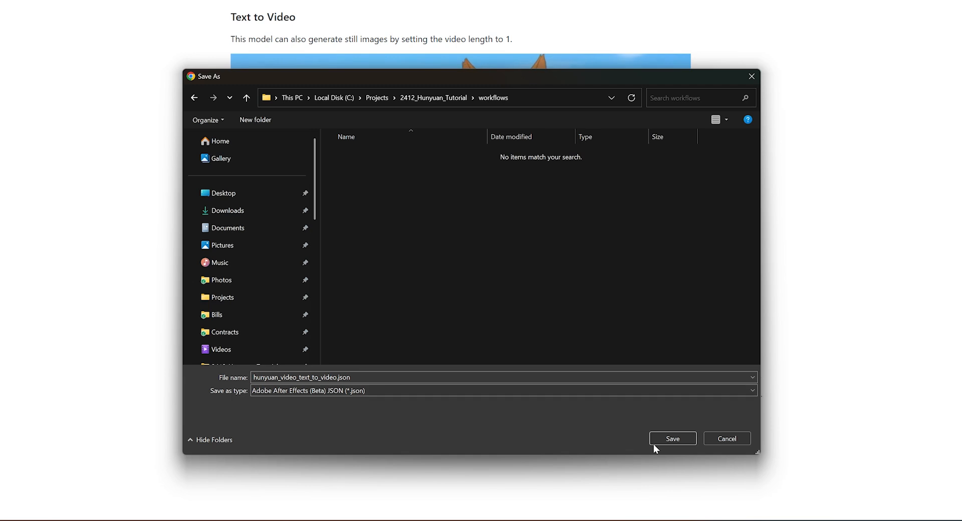
click(673, 439)
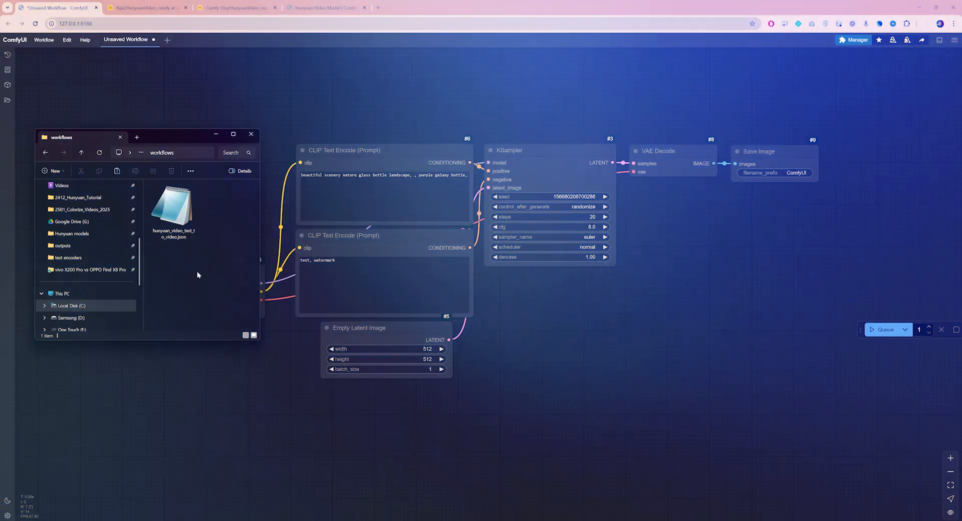
Load hunyuan_video_text_to_video.json onto the canvas and refresh node definitions.
click(173, 205)
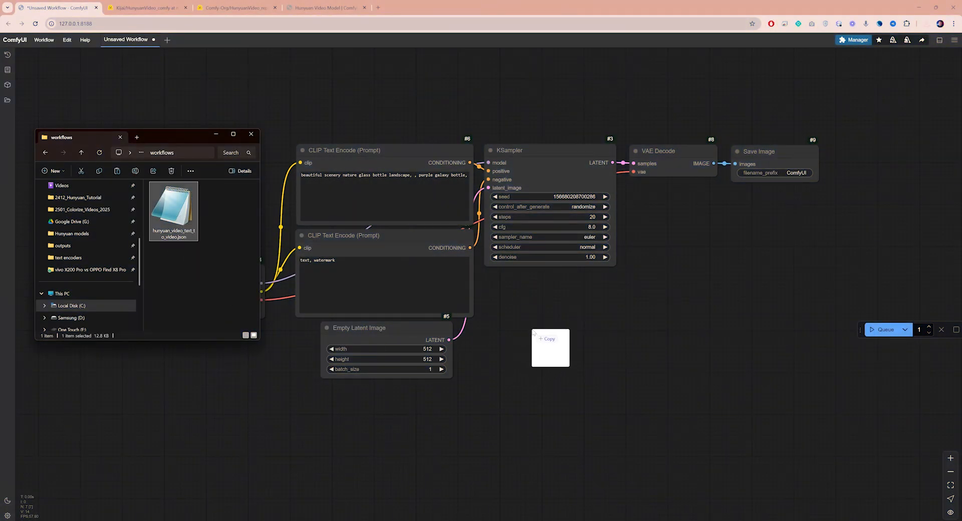
double_click(174, 209)
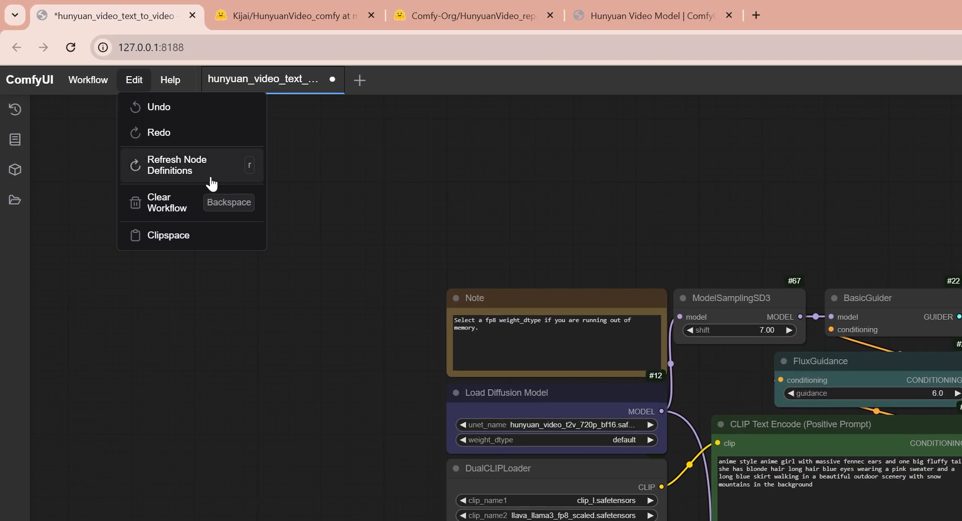
click(177, 165)
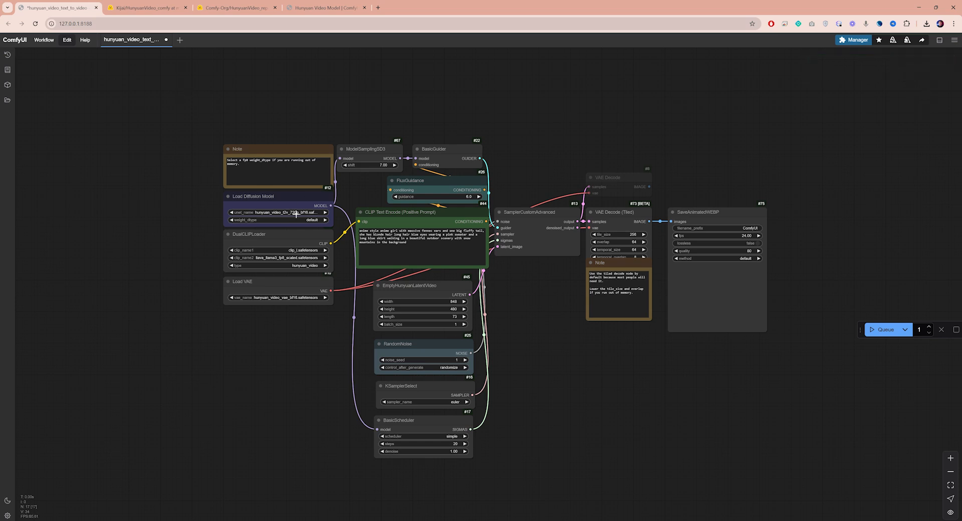
Select the 720 cfgdistill bf16 model, llava_llama3_fp8_scaled encoder and bf16 VAE.
click(294, 212)
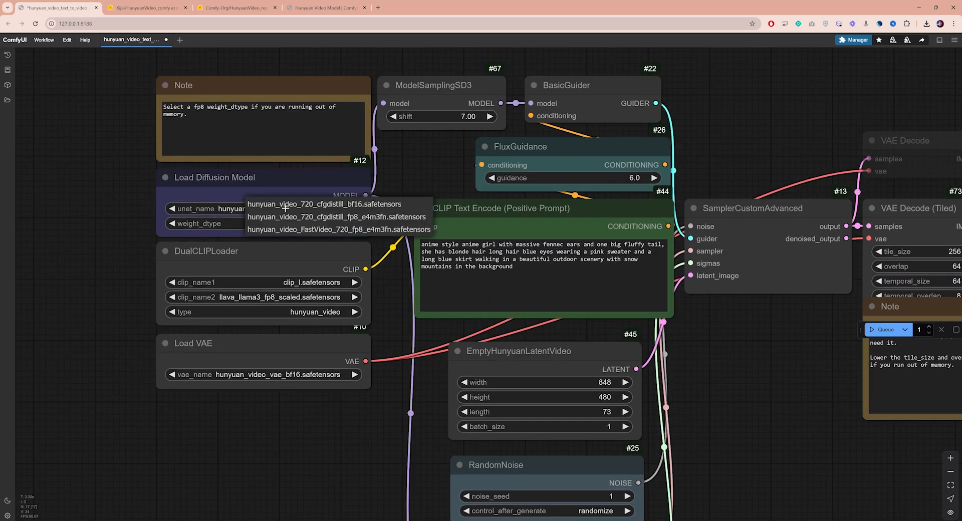
mouse_move(317, 210)
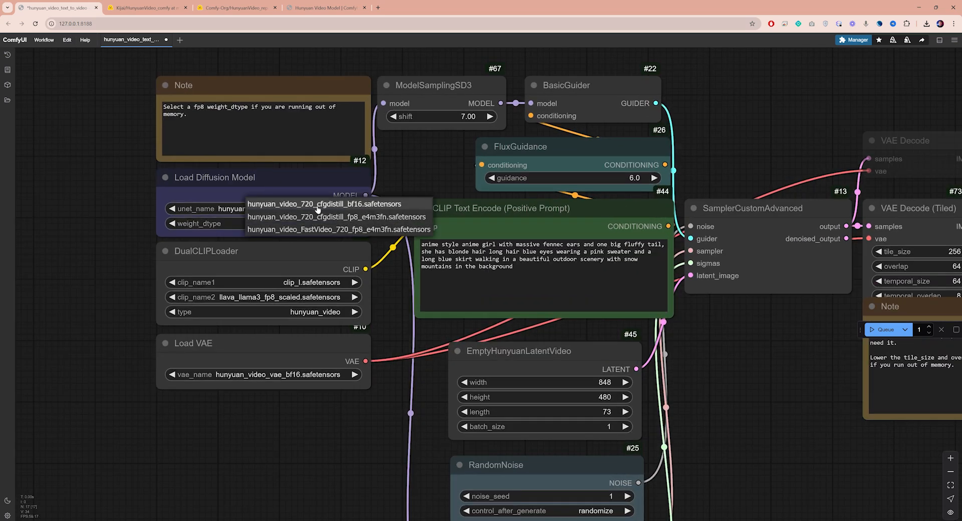
mouse_move(353, 211)
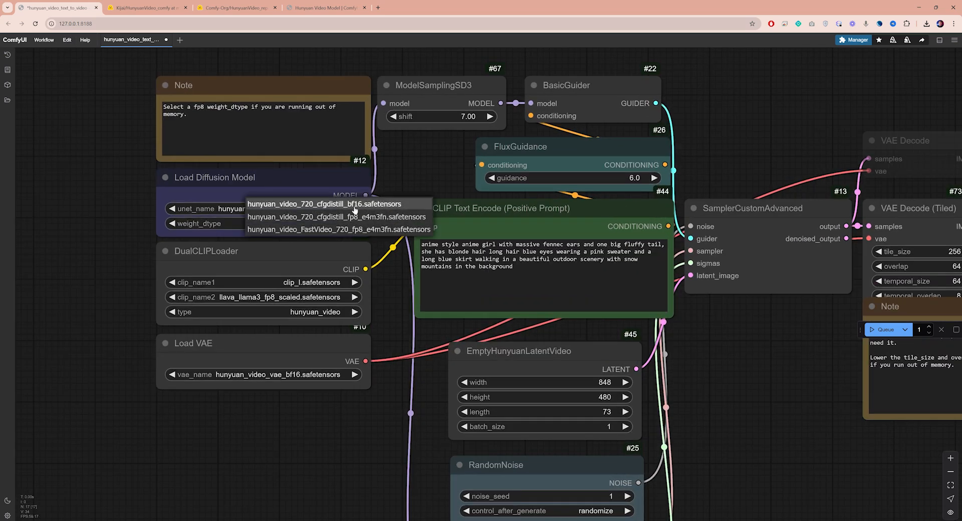
click(322, 204)
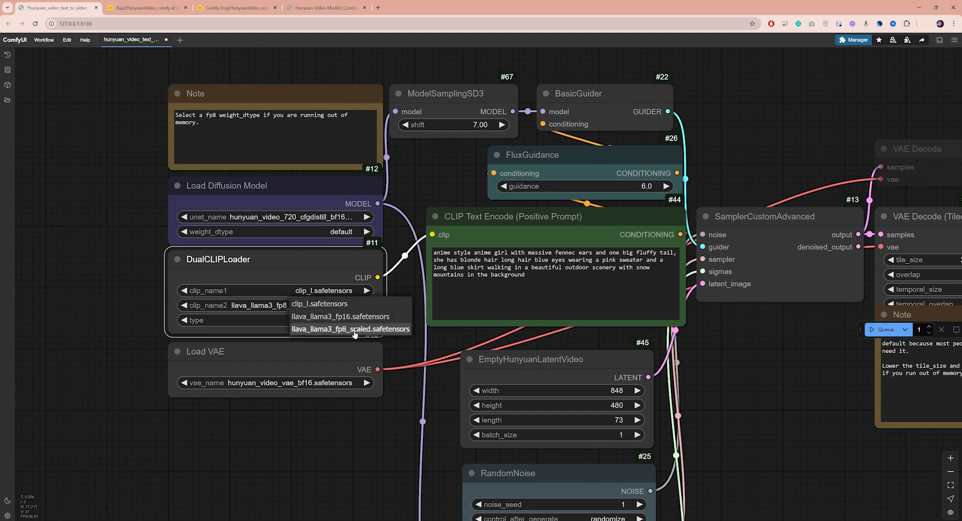
click(351, 329)
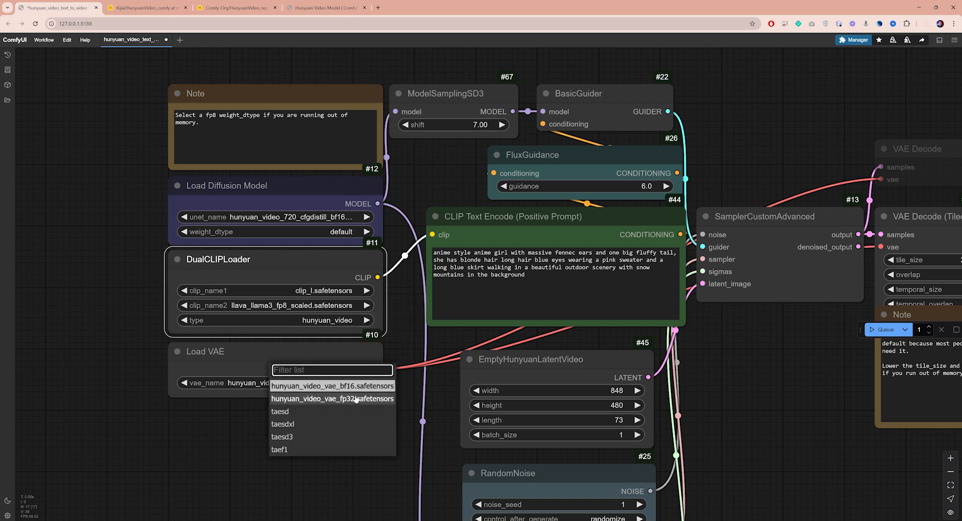
click(332, 386)
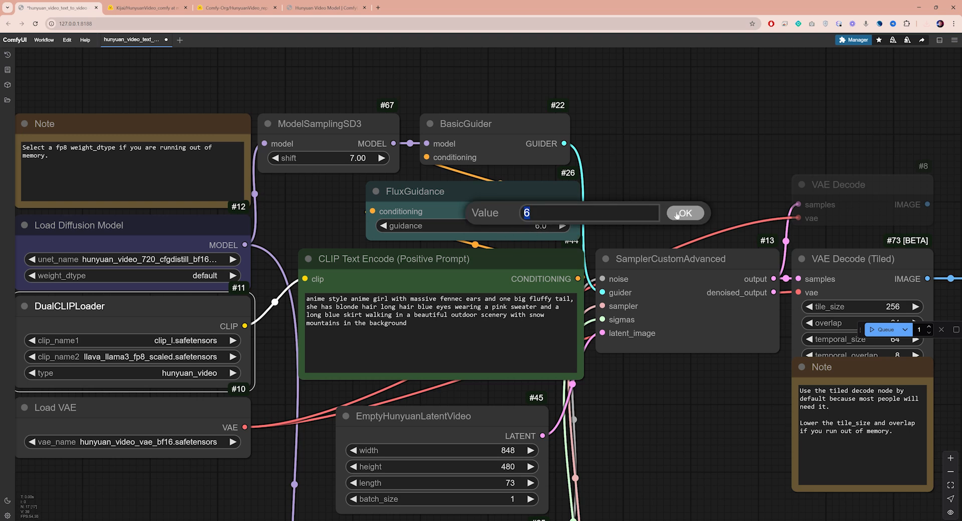
click(684, 213)
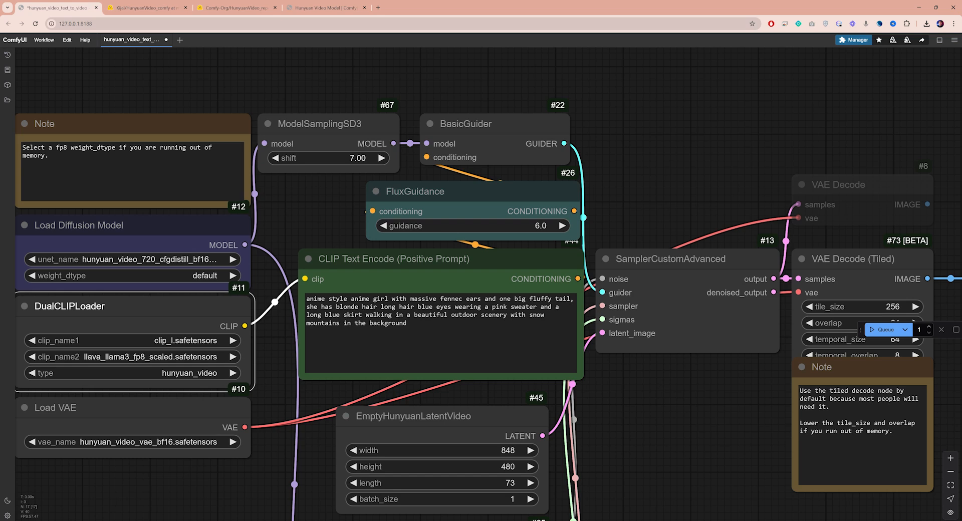
mouse_move(423, 255)
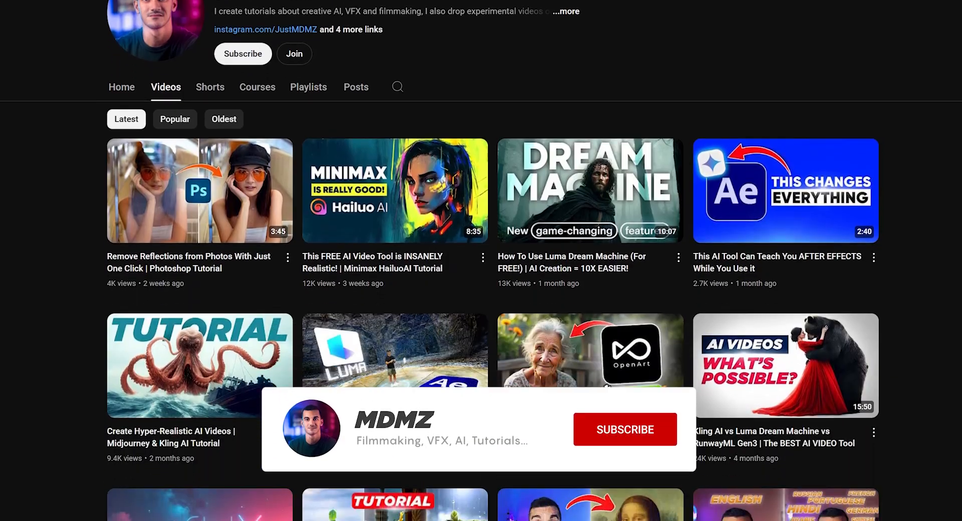
click(624, 429)
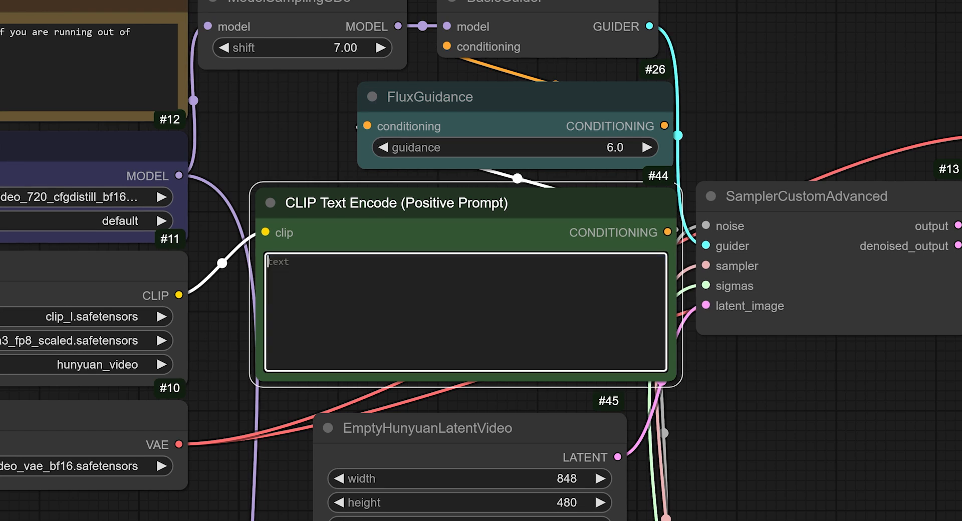
Enter the prompt 'A young woman walks down a busy Tokyo street at night...' in the positive prompt.
text(A young woman walks down a busy Tokyo street at night, surrounded by glowing neon signs. she carries a small backpack and looks up at the towering buildings. The camera follows closely, capturing the crowd and lights around her)
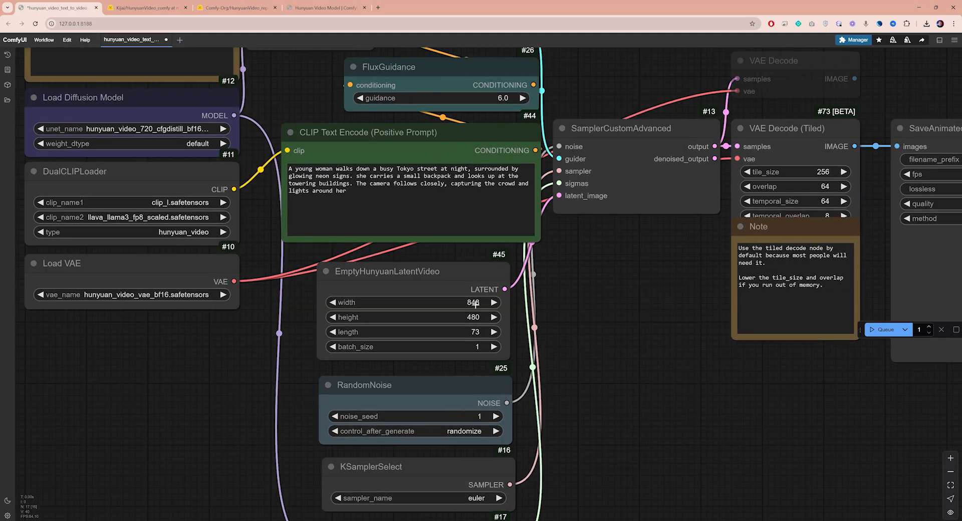
double_click(473, 302)
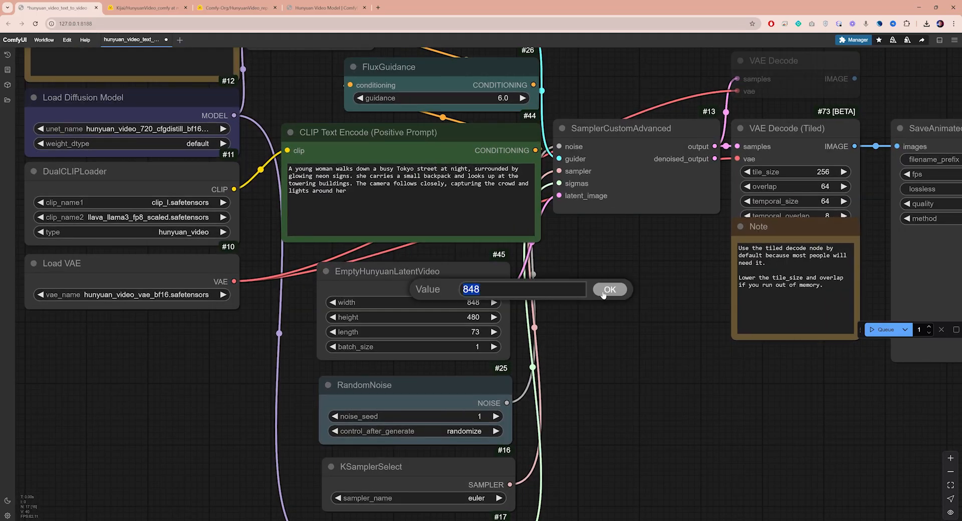
click(610, 289)
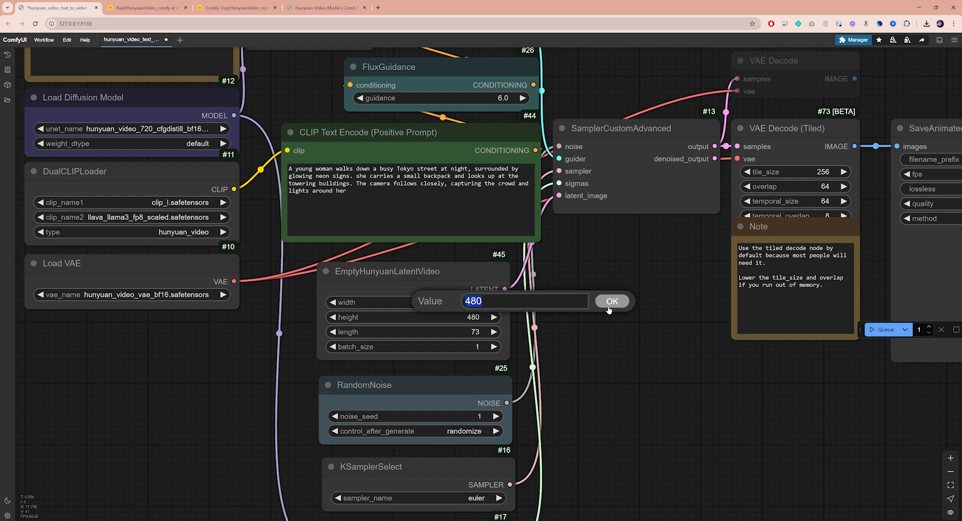
click(612, 301)
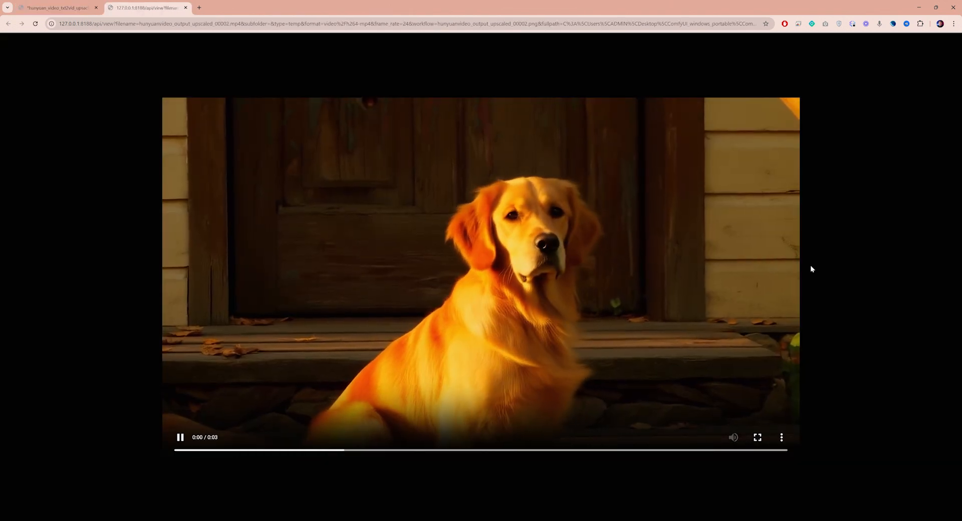
Switch to the Chrome tab showing the golden retriever sample MP4.
click(58, 8)
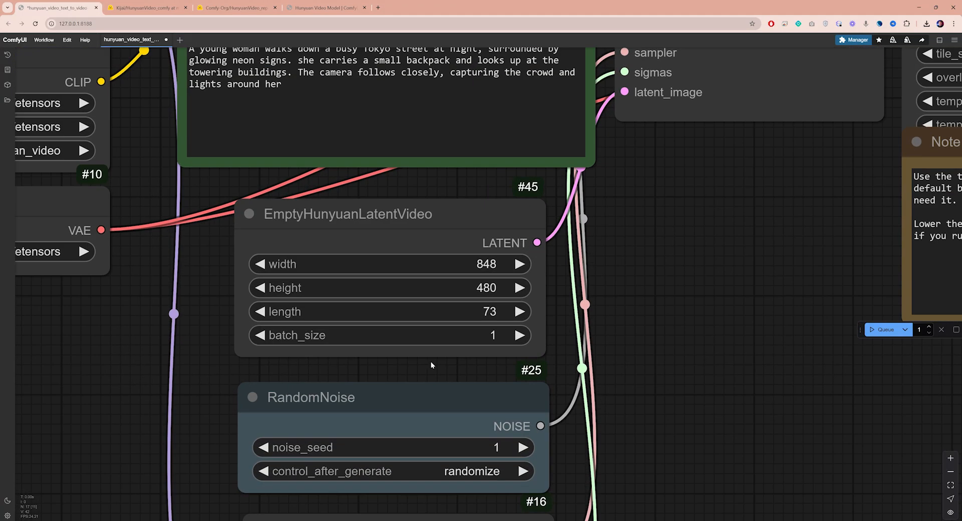
double_click(388, 311)
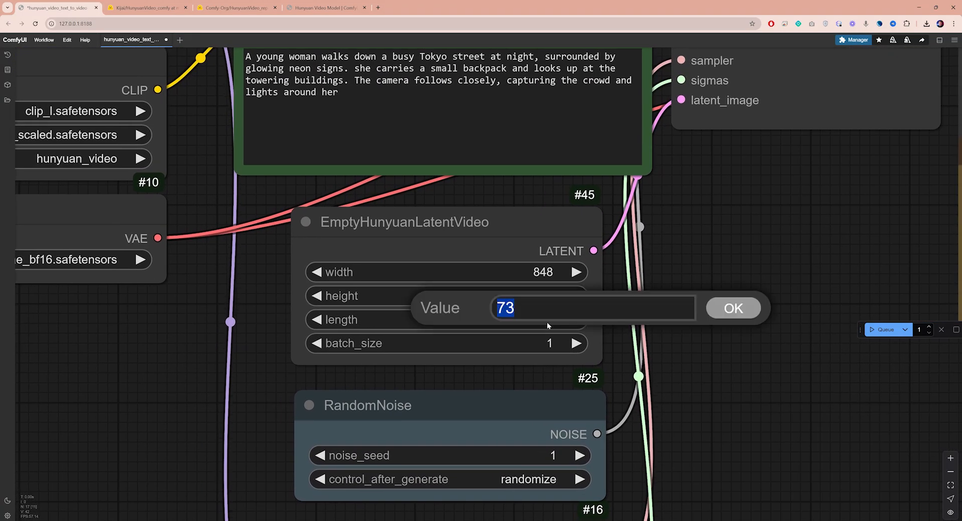
mouse_move(549, 326)
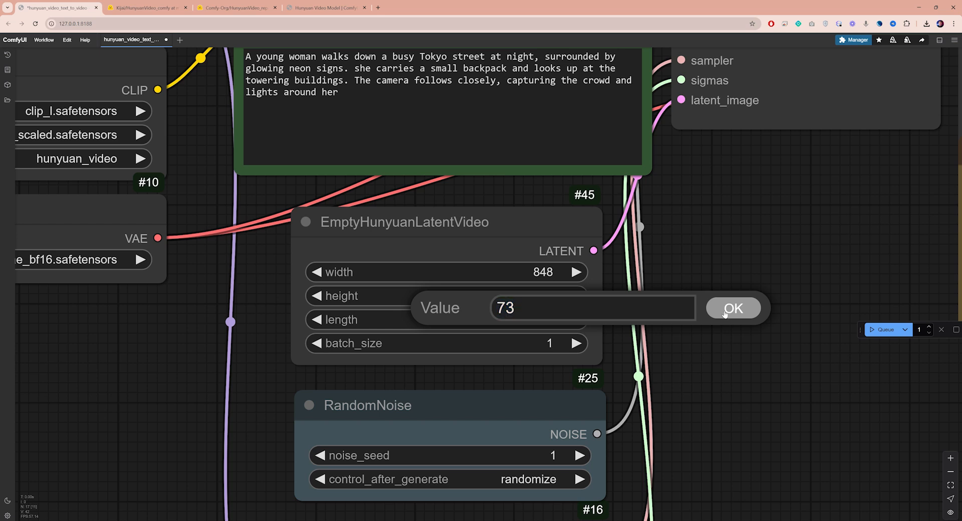
click(733, 308)
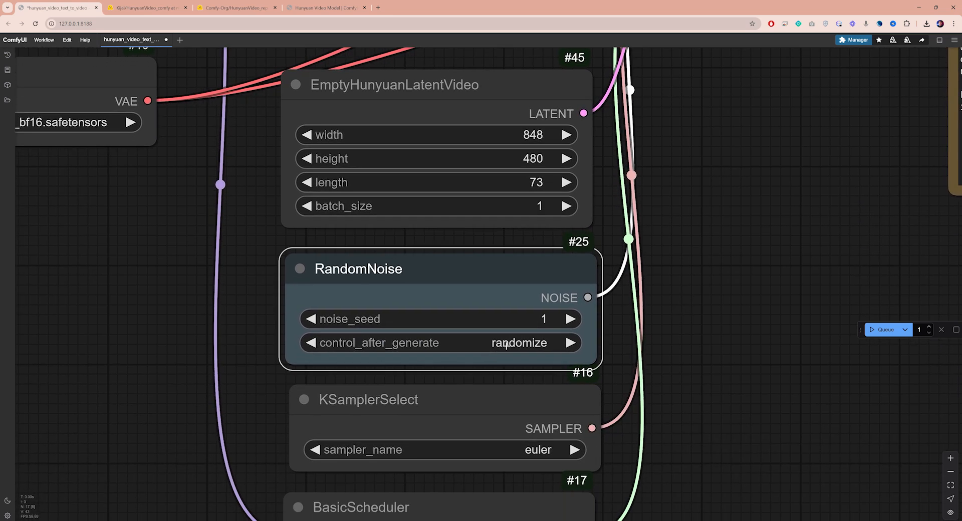
mouse_move(514, 382)
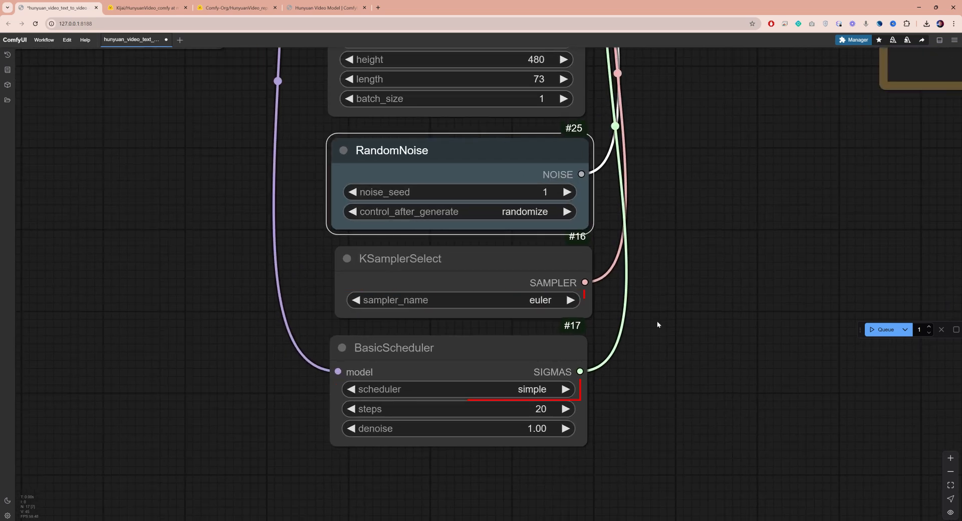
click(540, 300)
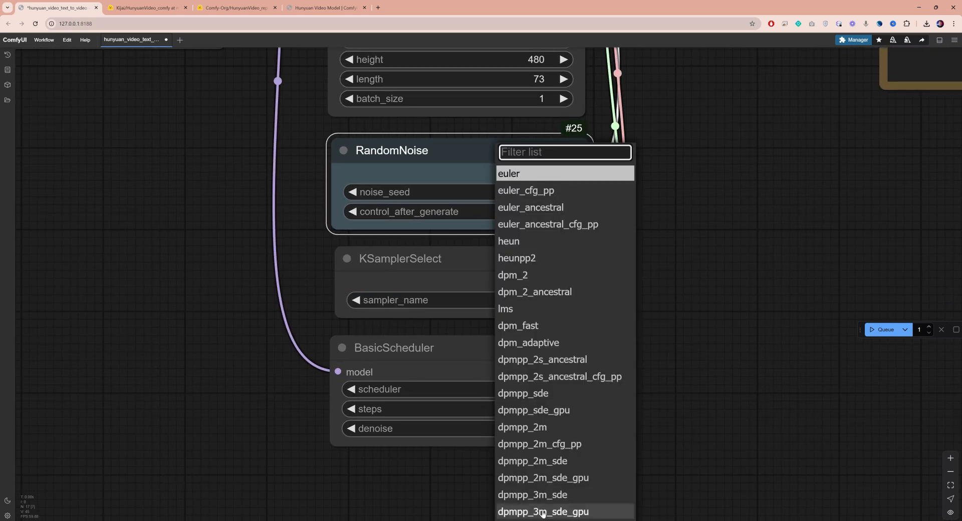
click(508, 173)
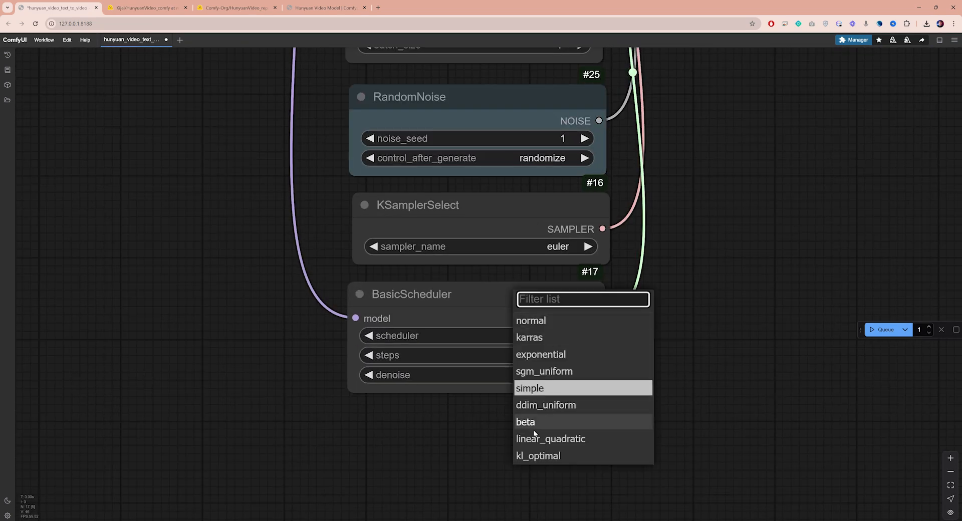
click(530, 388)
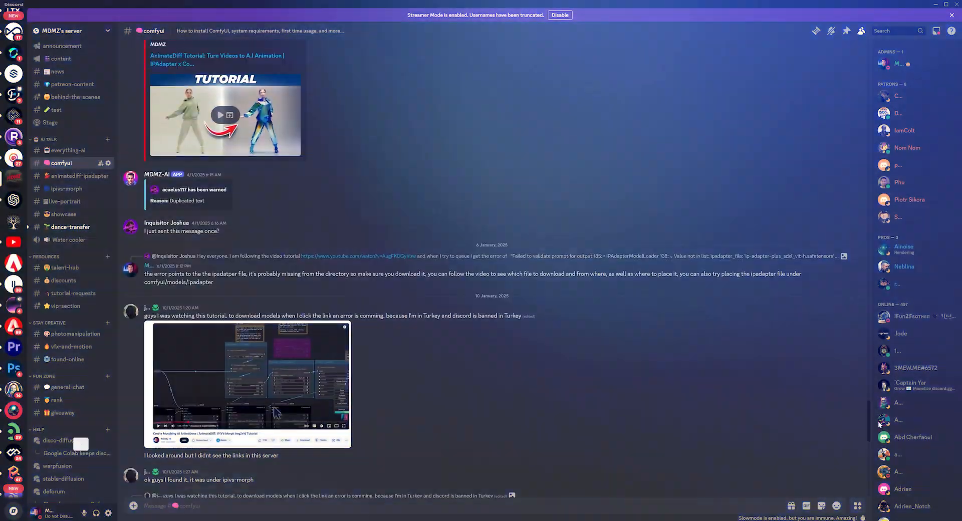
scroll(up, 3)
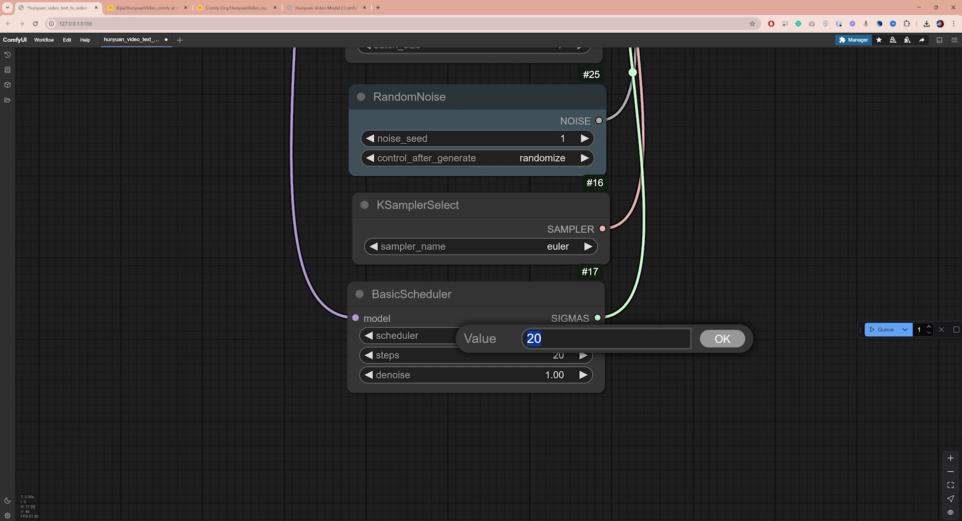
click(722, 339)
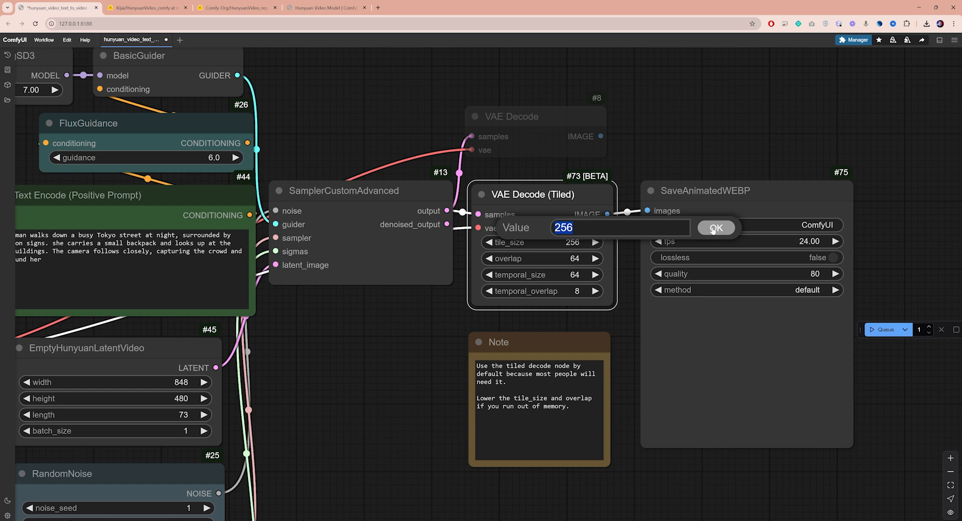
Keep tiled decode tile_size at 256 and set SaveAnimatedWEBP quality to 100.
click(716, 228)
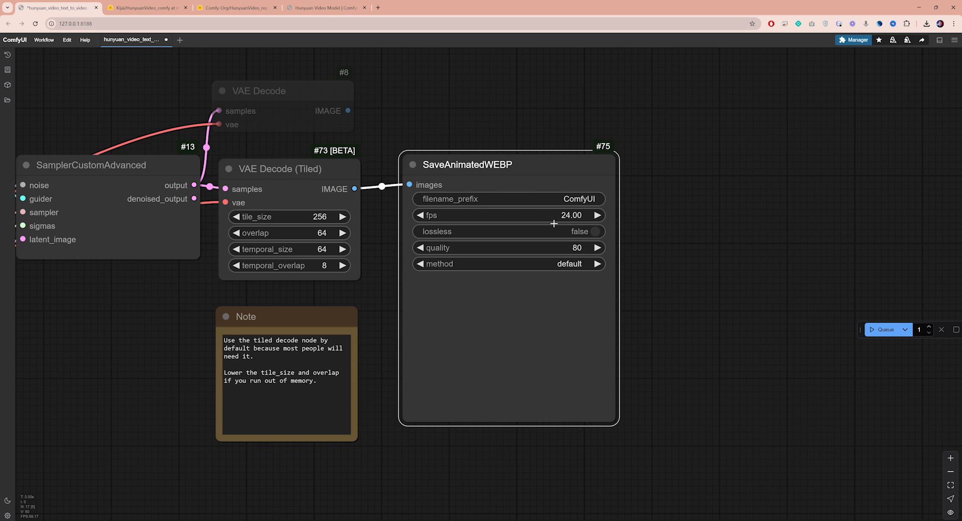
click(595, 248)
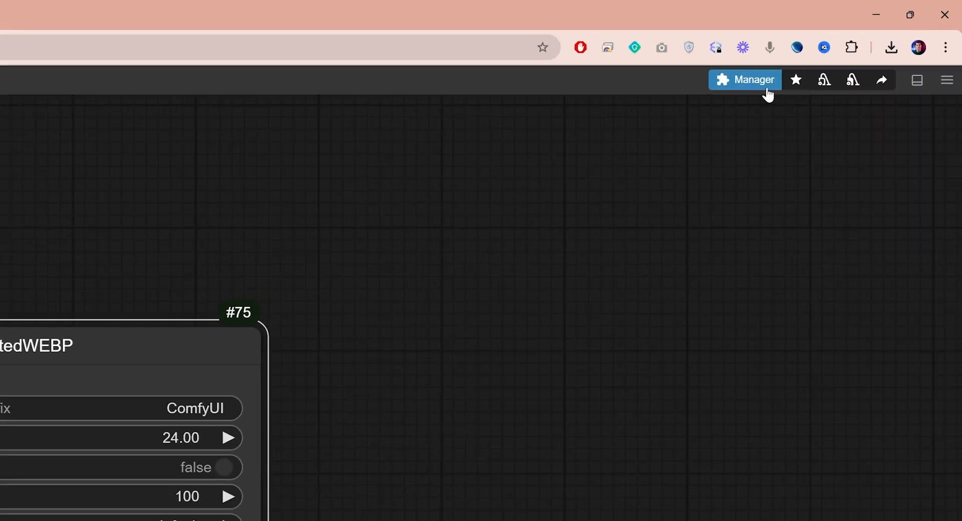
Install the latest ComfyUI-VideoHelperSuite pack via Custom Nodes Manager, searching 'videohe'.
click(744, 79)
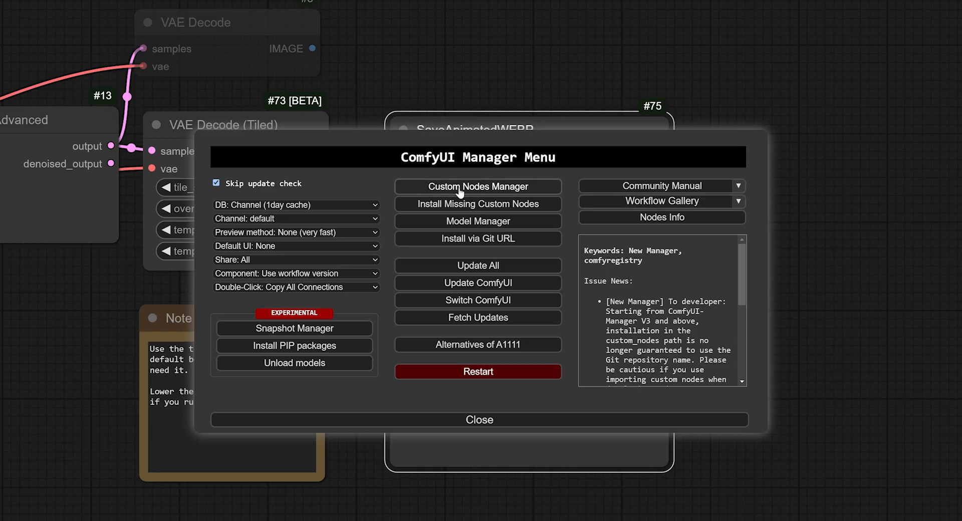
click(478, 187)
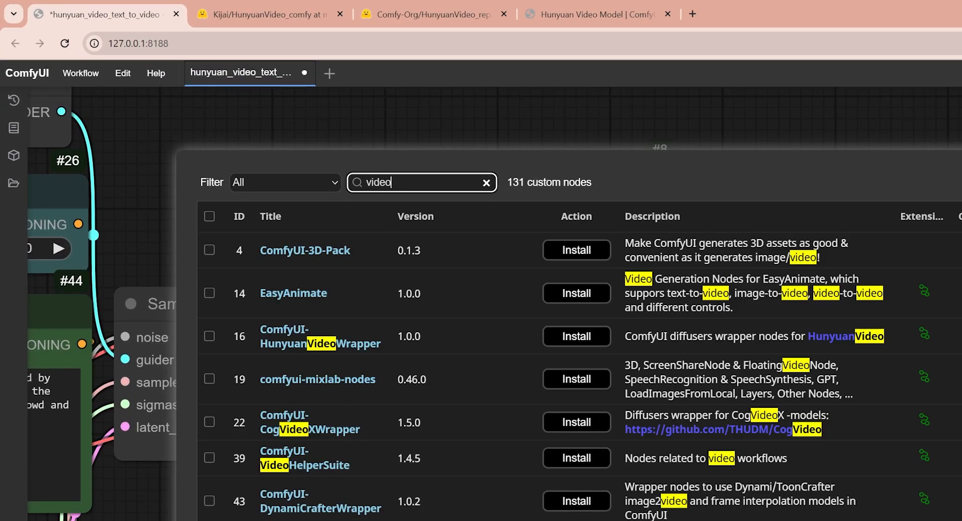
text(he)
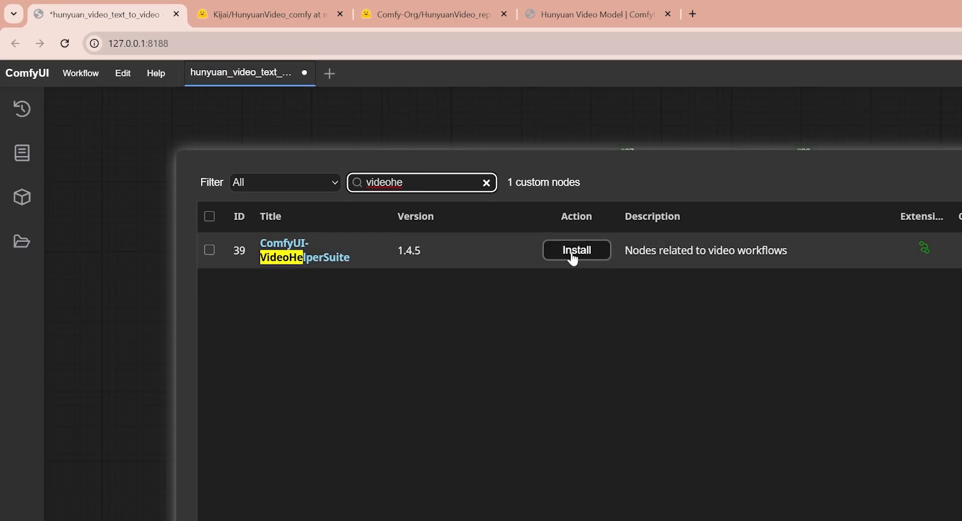
click(575, 250)
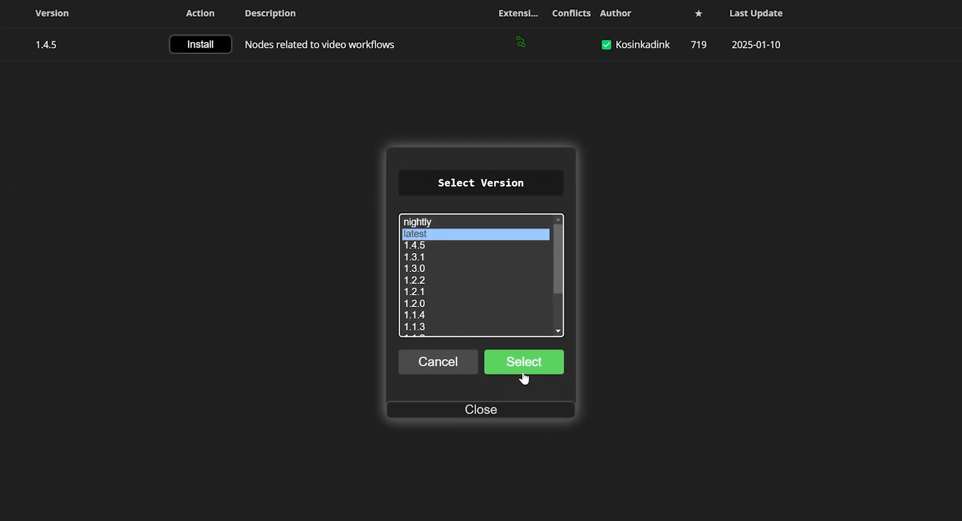
click(523, 362)
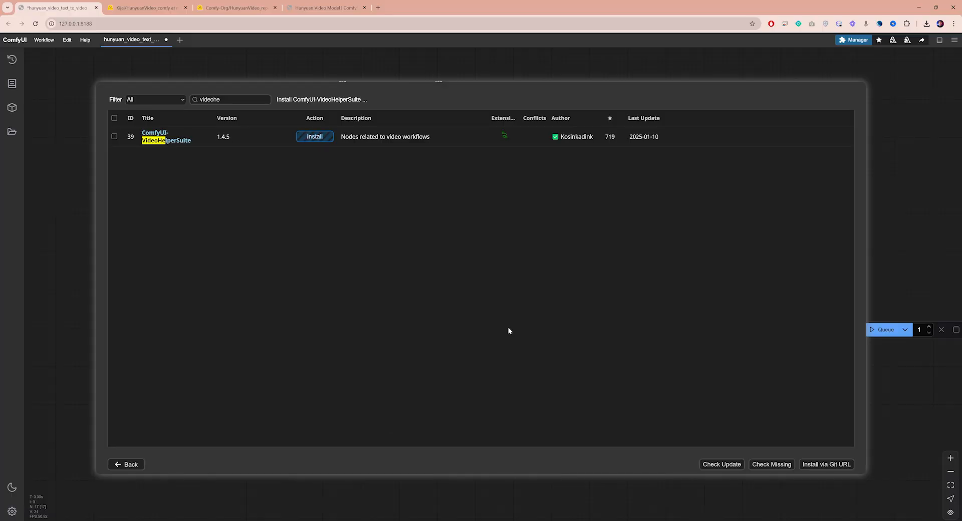
click(315, 136)
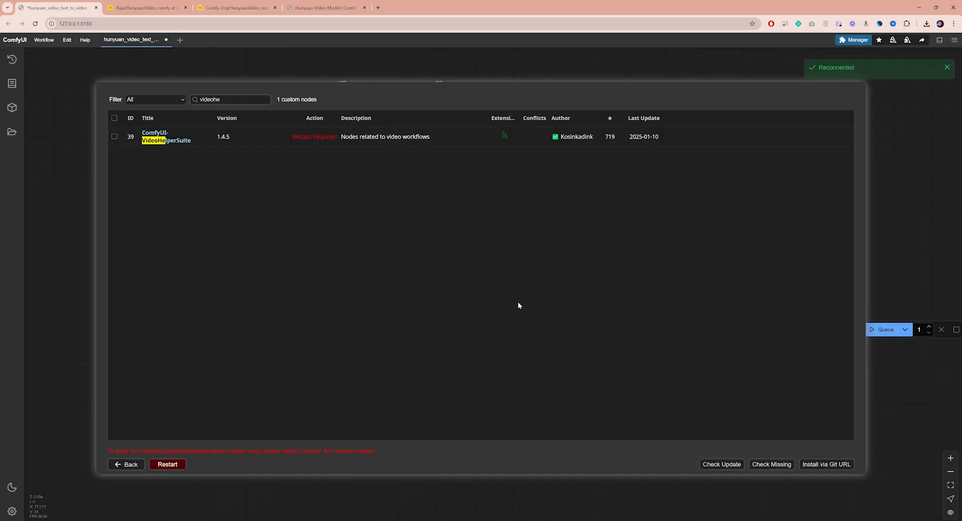
click(126, 464)
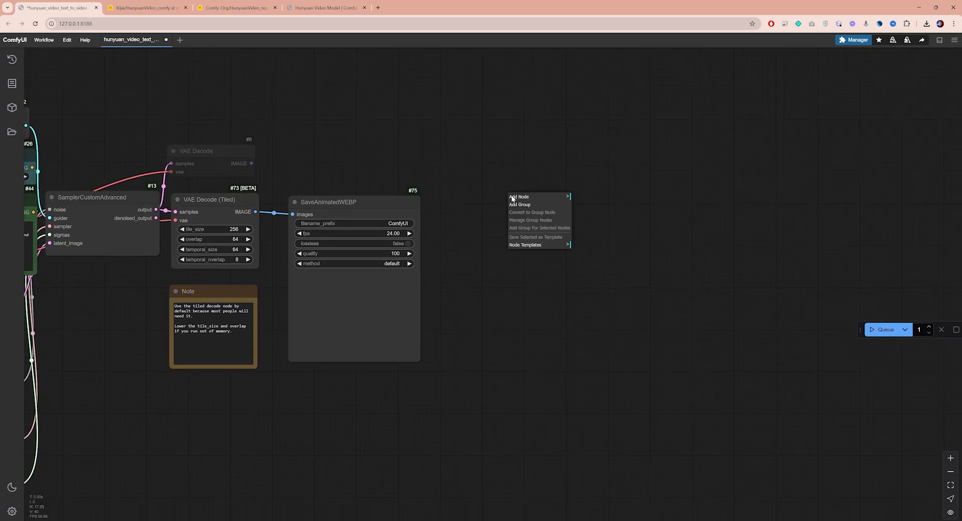
Add a Video Combine node with prefix Hunyuan, format video/h264-mp4 and crf 10.
click(520, 197)
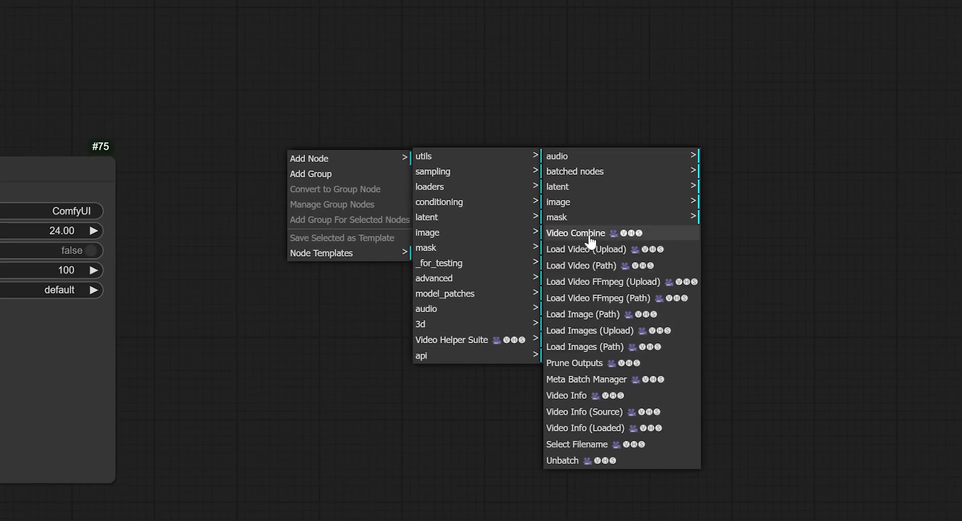
click(576, 233)
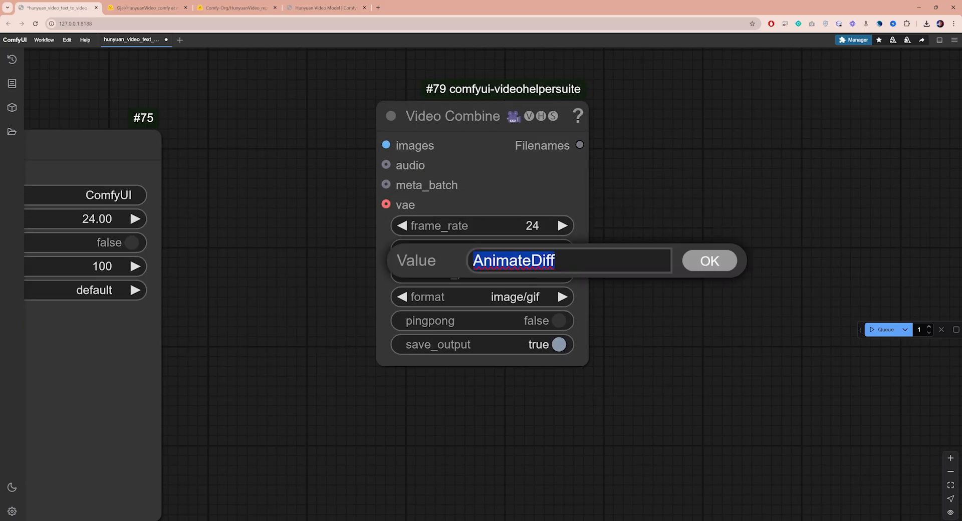
click(708, 260)
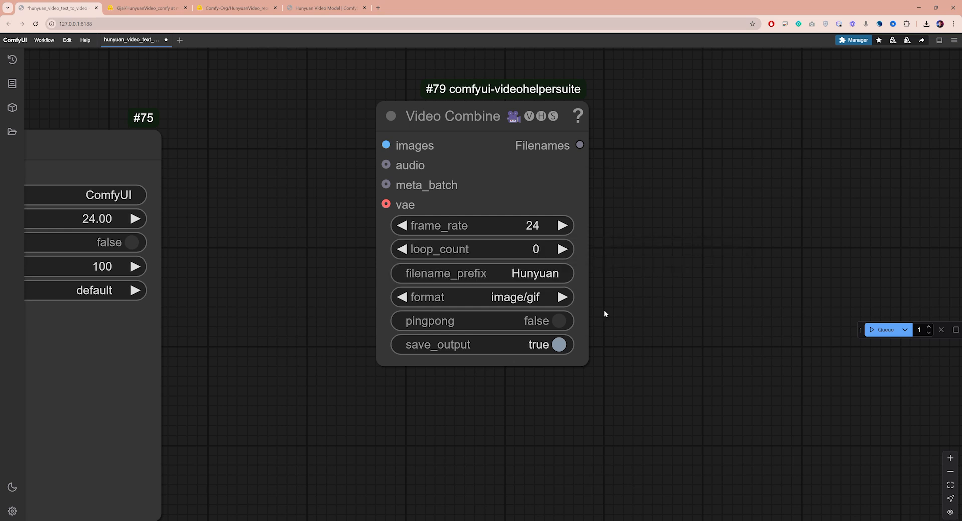
click(561, 297)
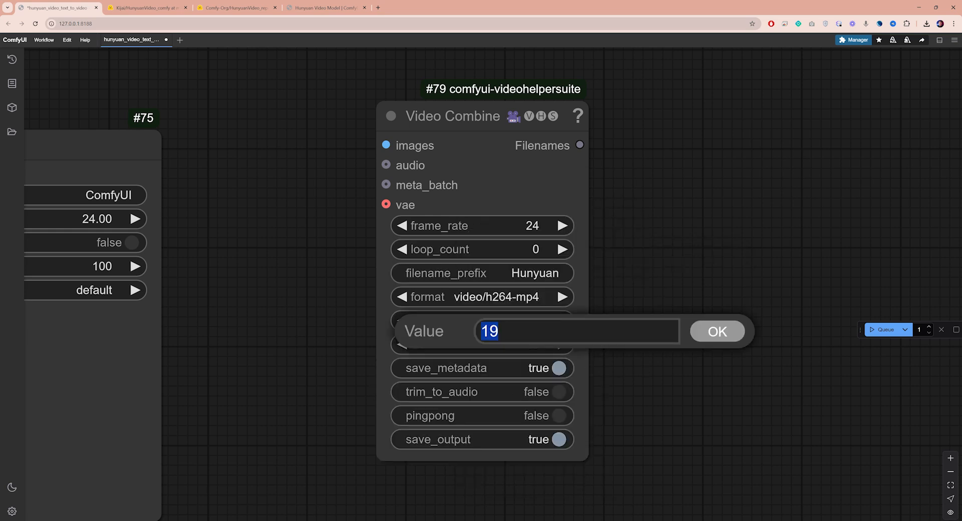
click(716, 331)
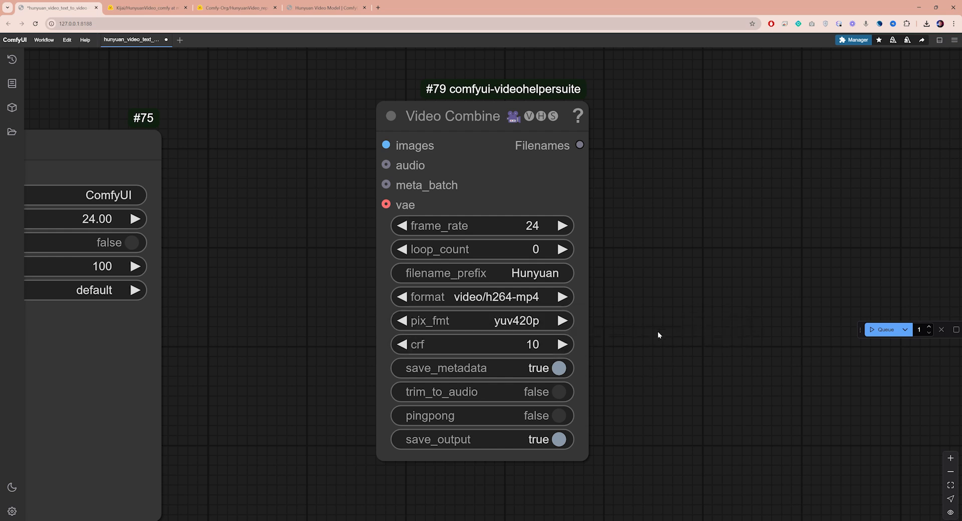
scroll(down, 3)
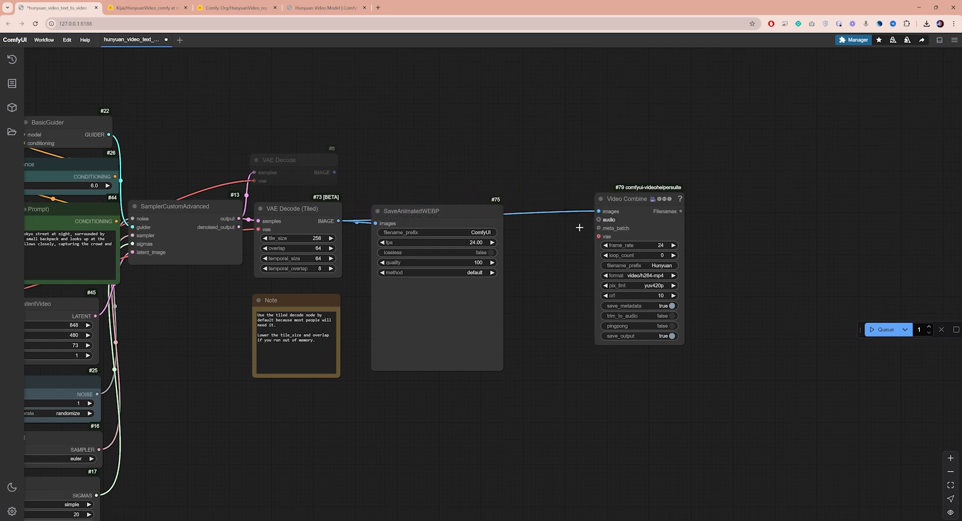
mouse_move(463, 215)
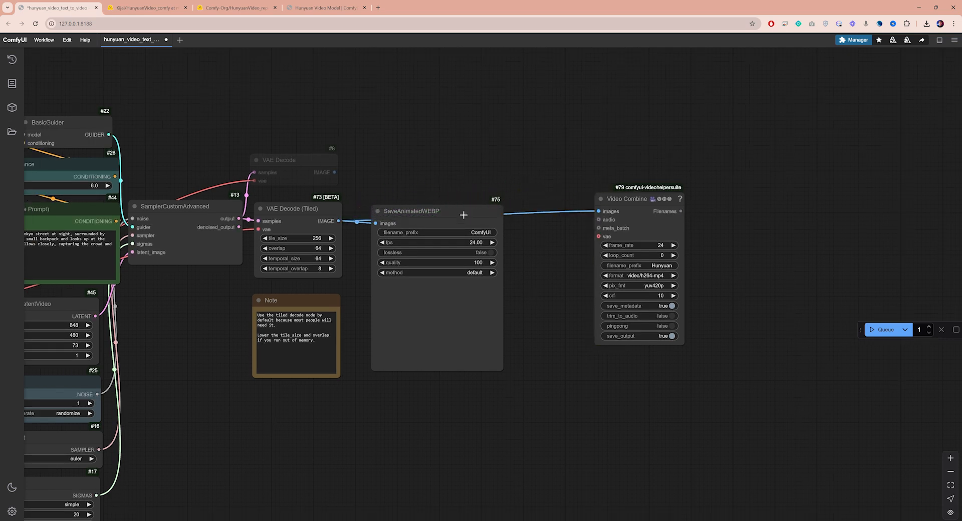
Link the VAE Decode (Tiled) images to Video Combine and right-click the SaveAnimatedWEBP node.
right_click(441, 251)
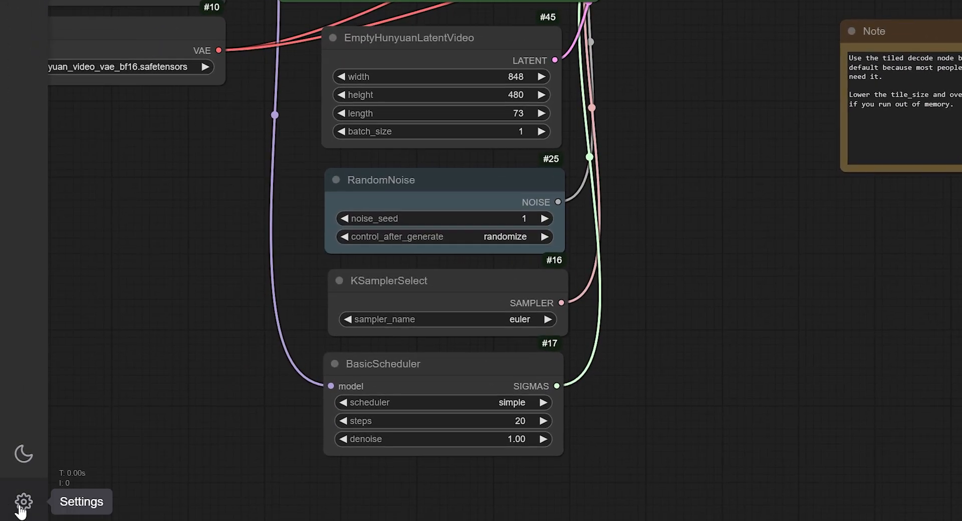
Review the Lite Graph canvas options in Settings, then close the dialog.
click(23, 502)
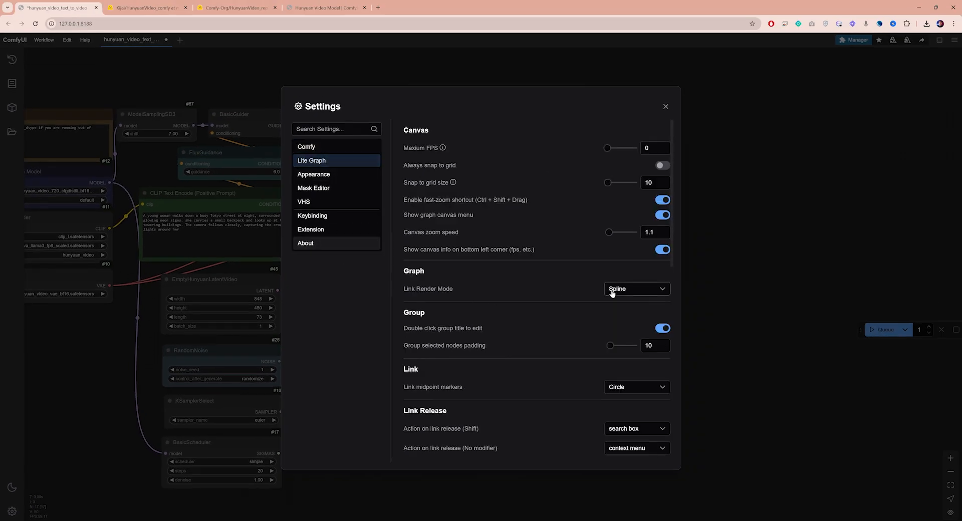
click(636, 288)
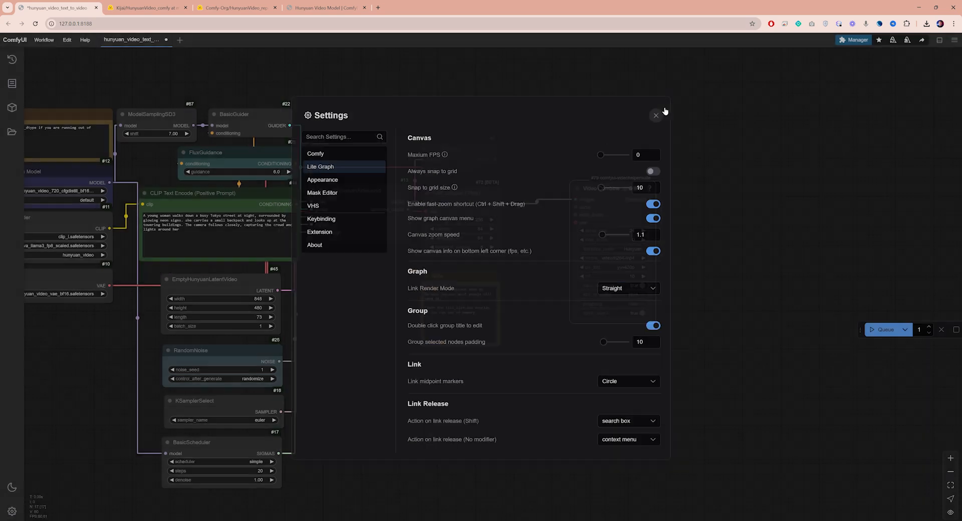
click(656, 115)
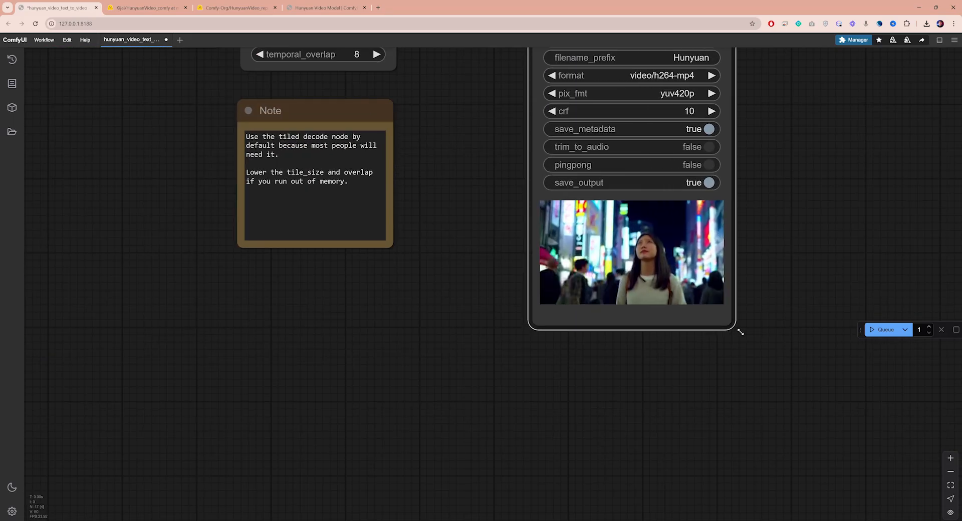
Queue the workflow and check the Hunyuan-prefixed h264-mp4 preview in Video Combine.
click(631, 252)
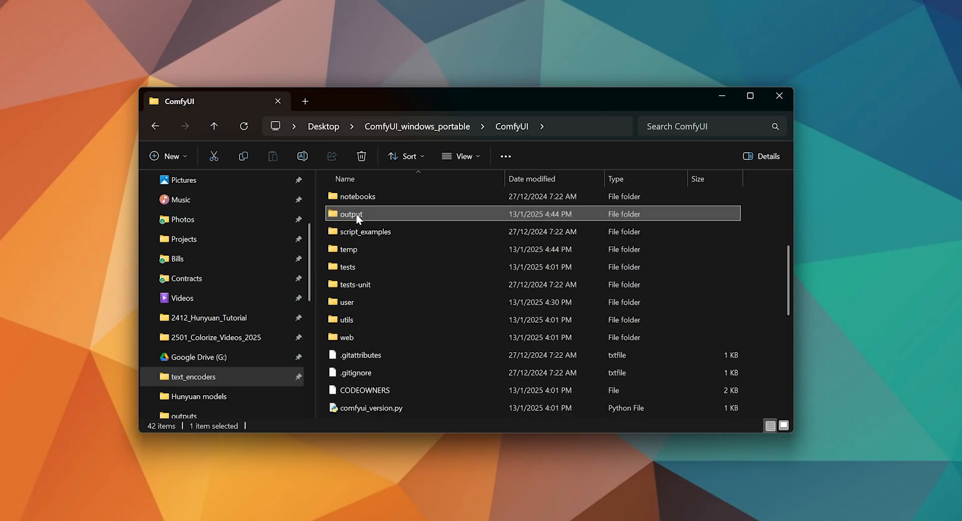
Open the output folder and select Hunyuan_00001.png and Hunyuan_00001.mp4.
double_click(351, 213)
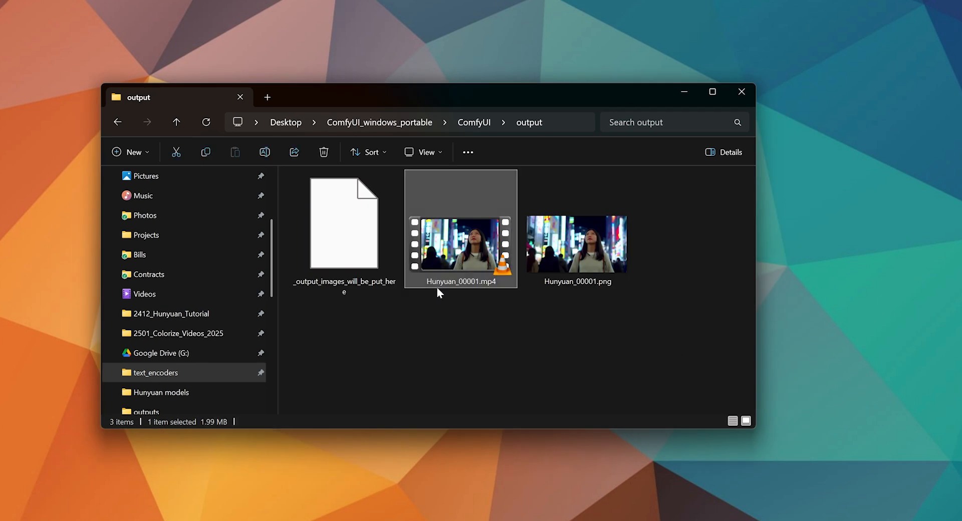
click(577, 243)
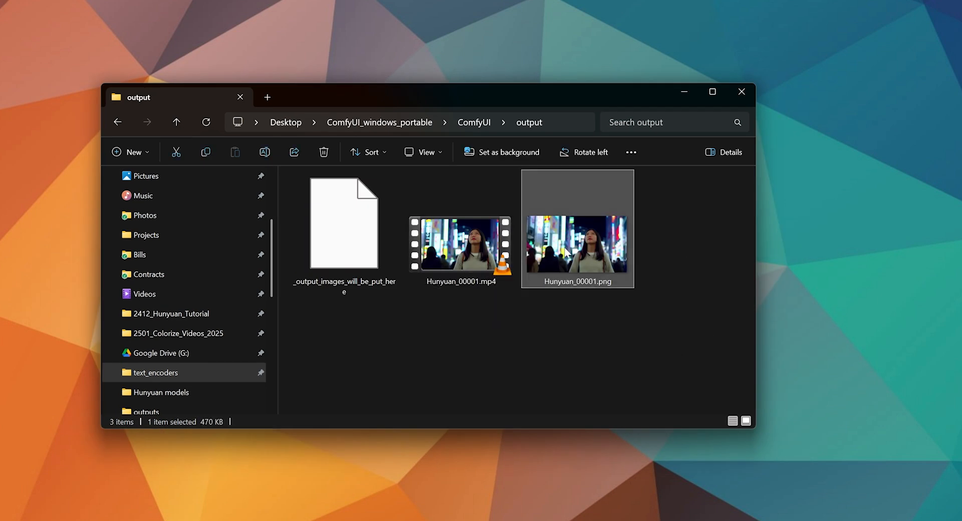
click(688, 267)
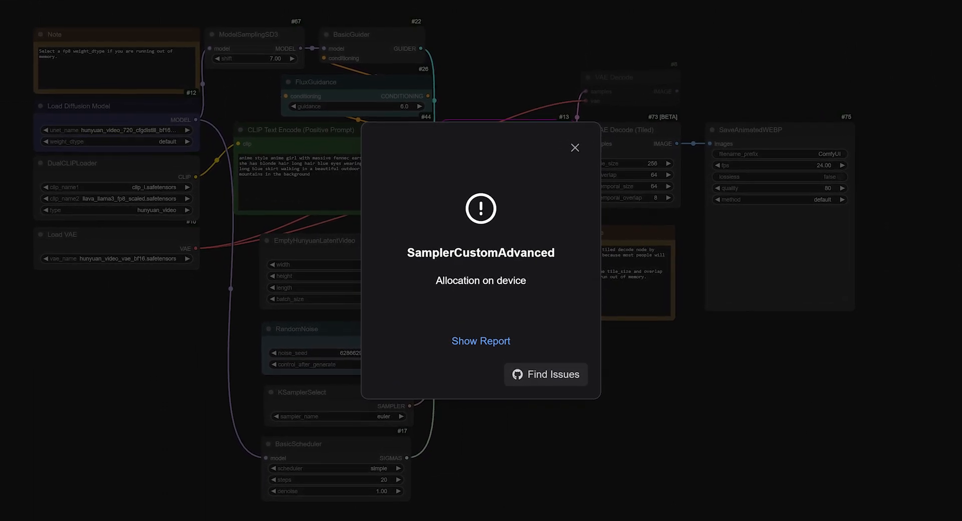
Dismiss the SamplerCustomAdvanced 'Allocation on device' error popup.
click(416, 8)
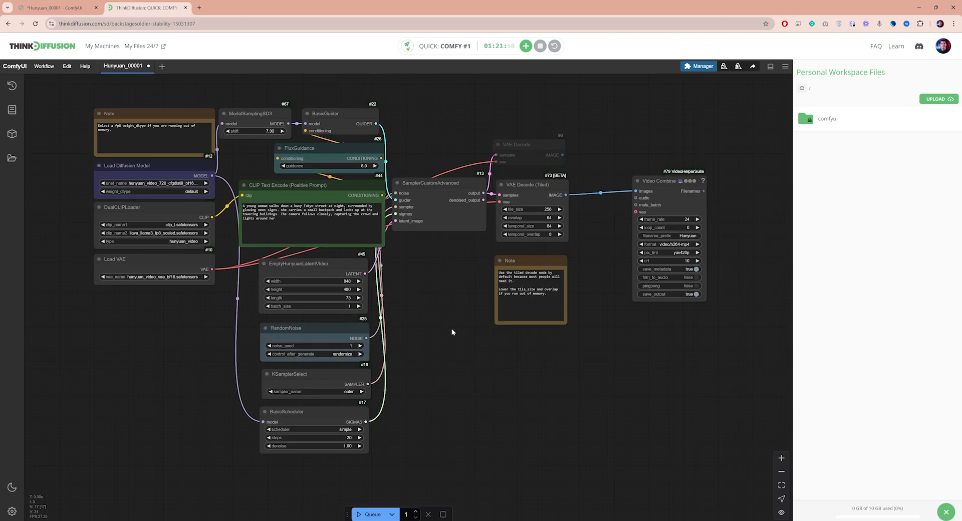
Pick ComfyUI on ThinkDiffusion's 48GB Ultra tier, then dismiss the local allocation error.
click(415, 8)
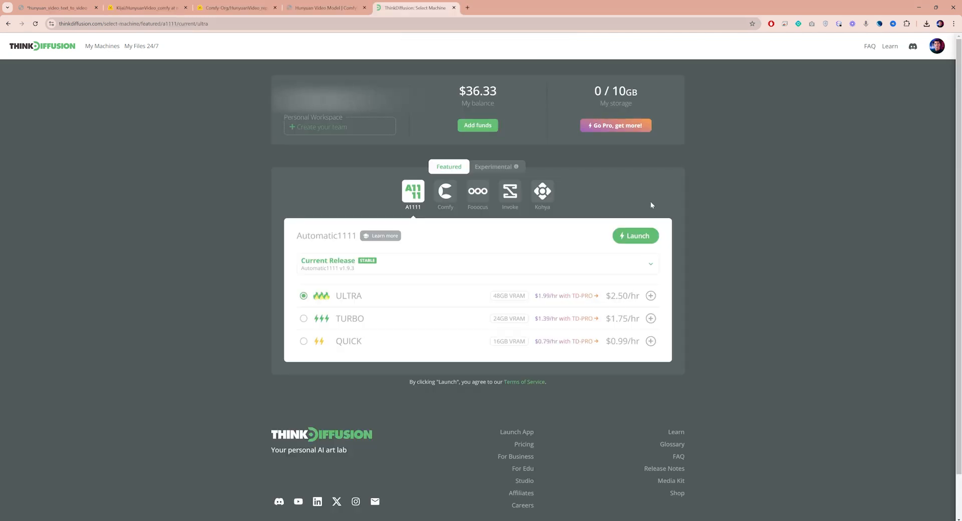
click(446, 192)
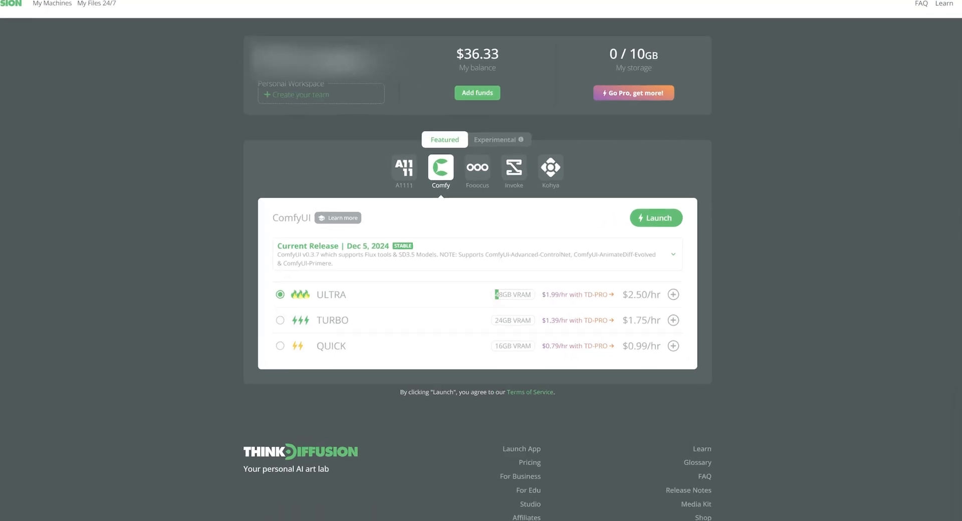
scroll(down, 3)
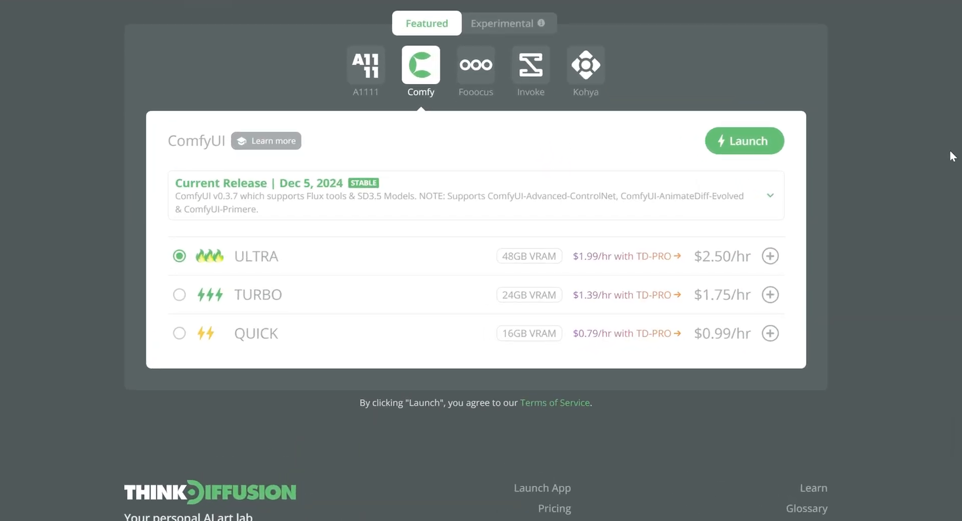
click(770, 196)
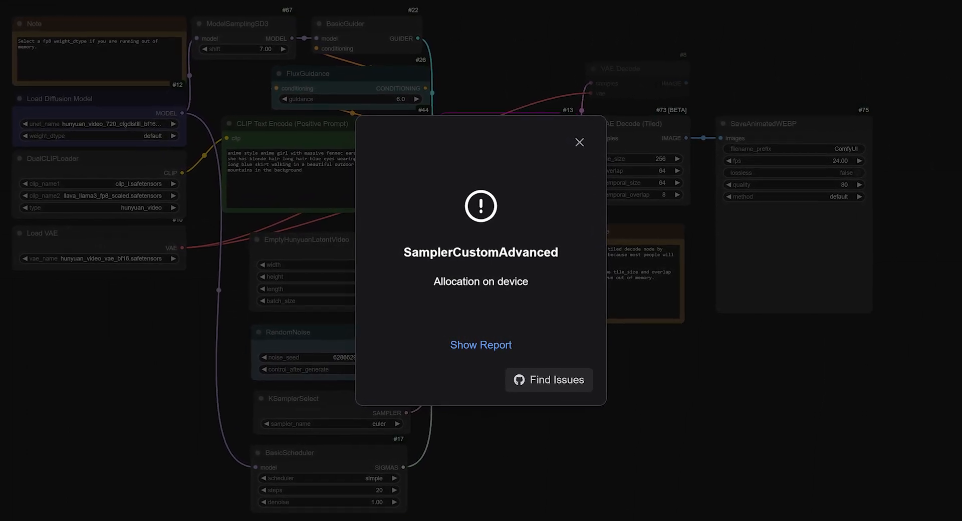
click(579, 143)
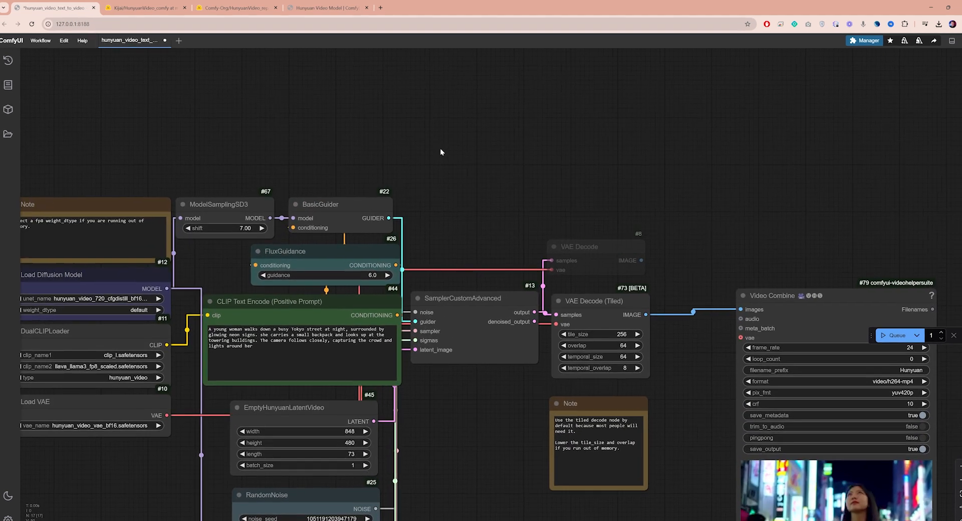
Add a LoraLoaderModelOnly node from the canvas menu for the FastVideo LoRA.
right_click(441, 151)
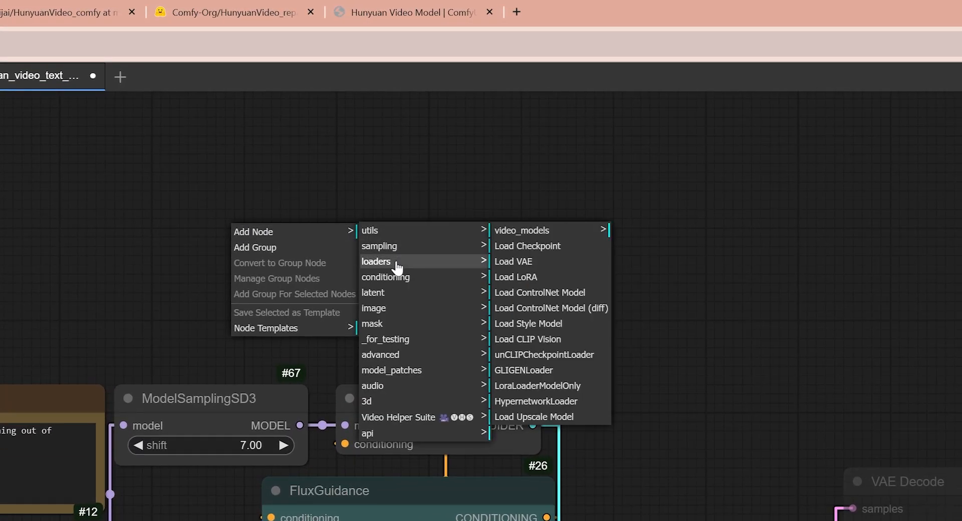
click(536, 386)
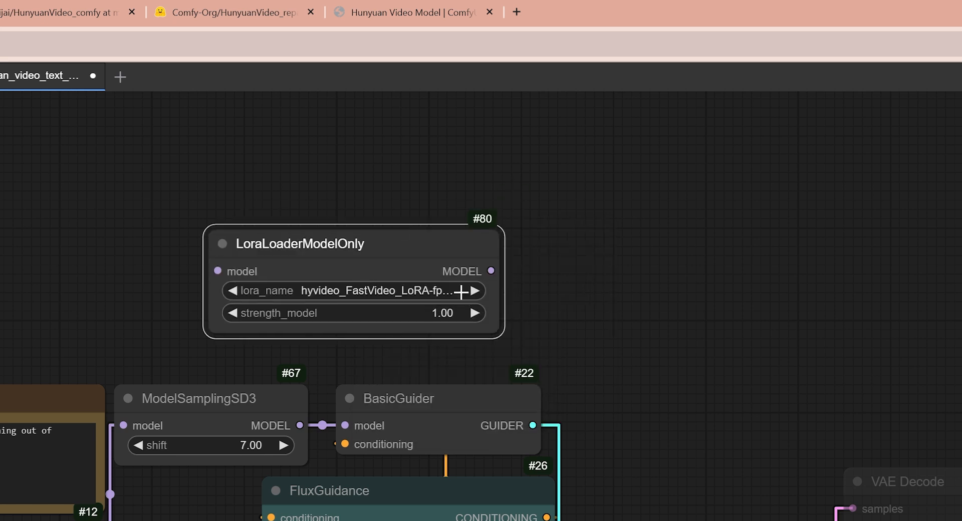
mouse_move(198, 475)
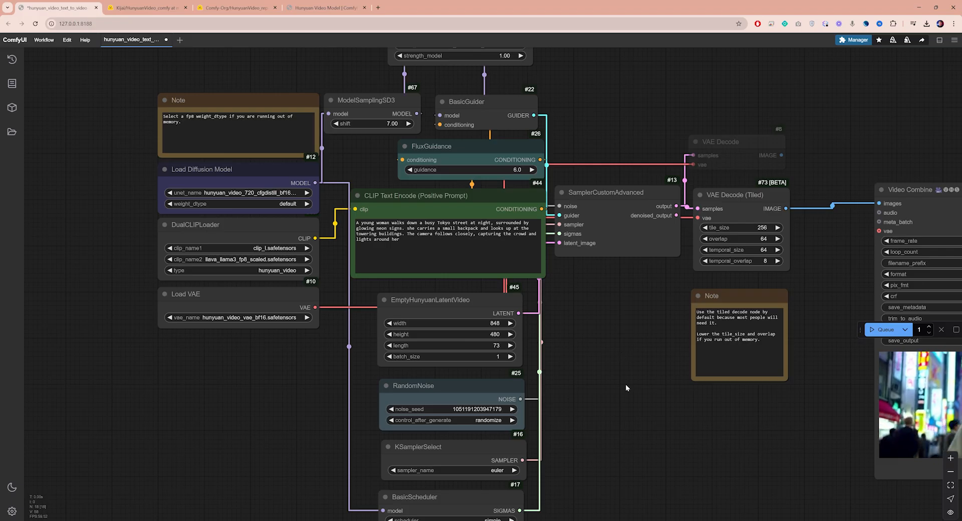
Change the BasicScheduler steps from 20 to 6 and run the generation.
scroll(down, 3)
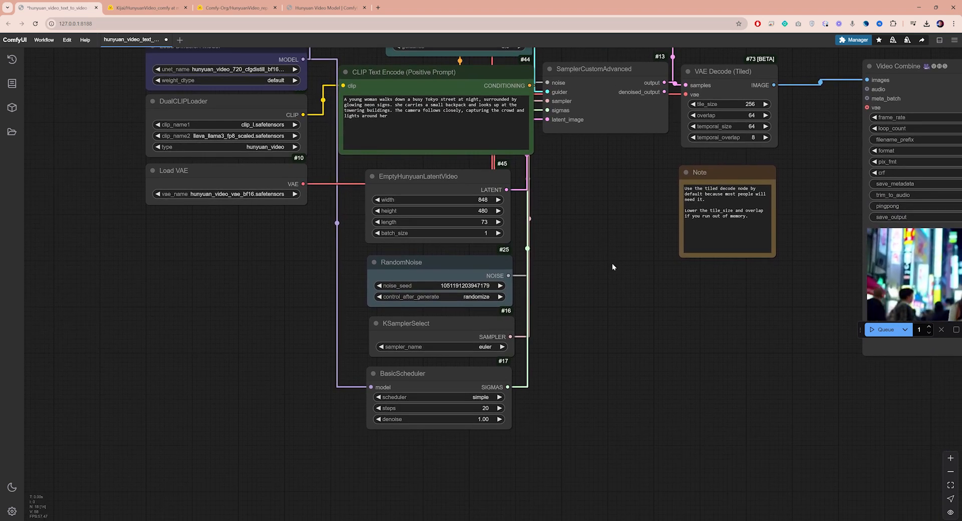
double_click(485, 407)
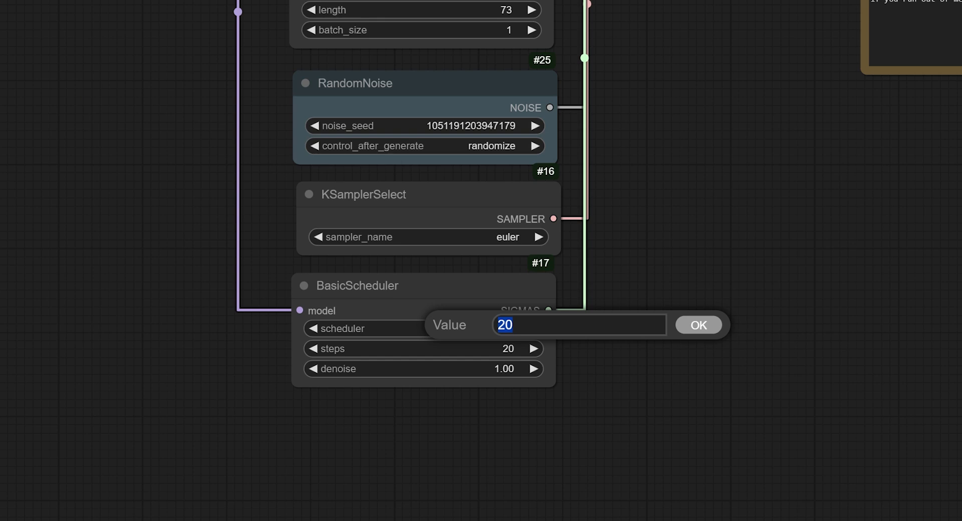
click(698, 324)
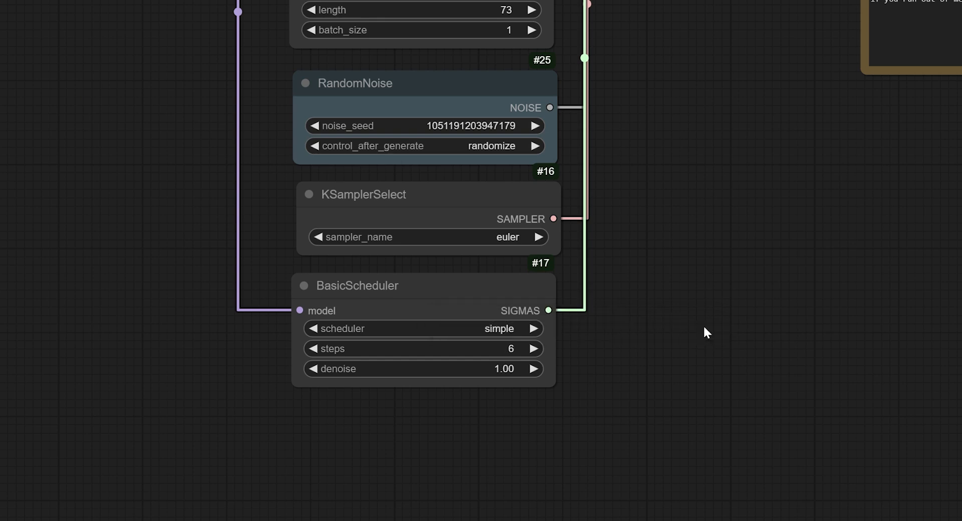
scroll(down, 3)
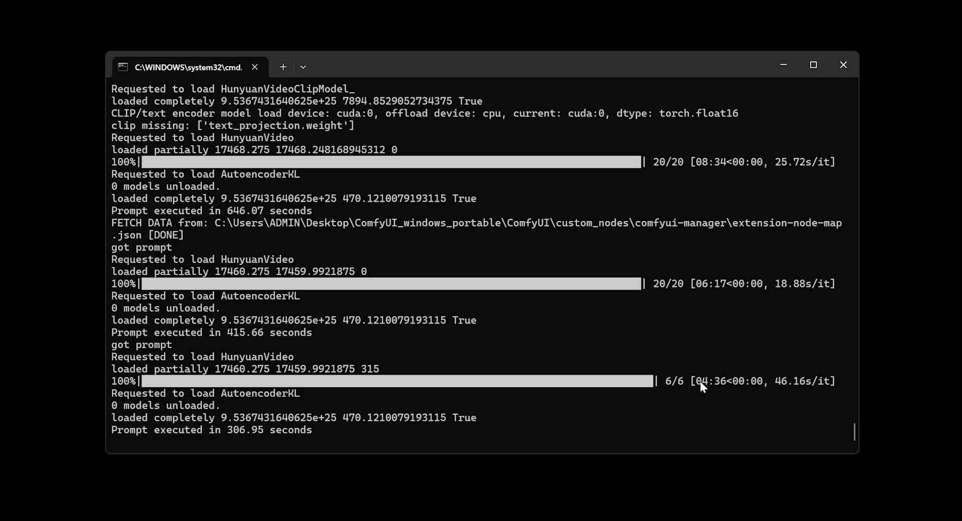
mouse_move(721, 396)
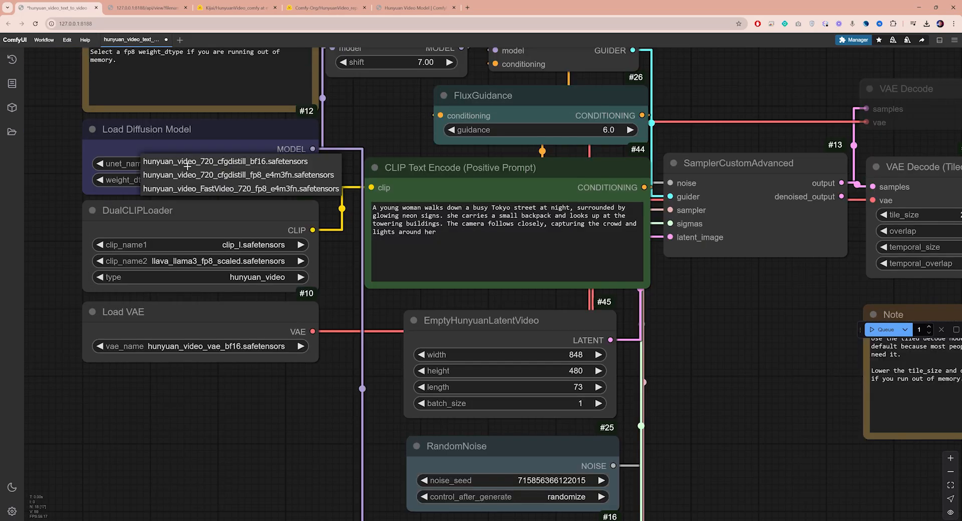
mouse_move(240, 189)
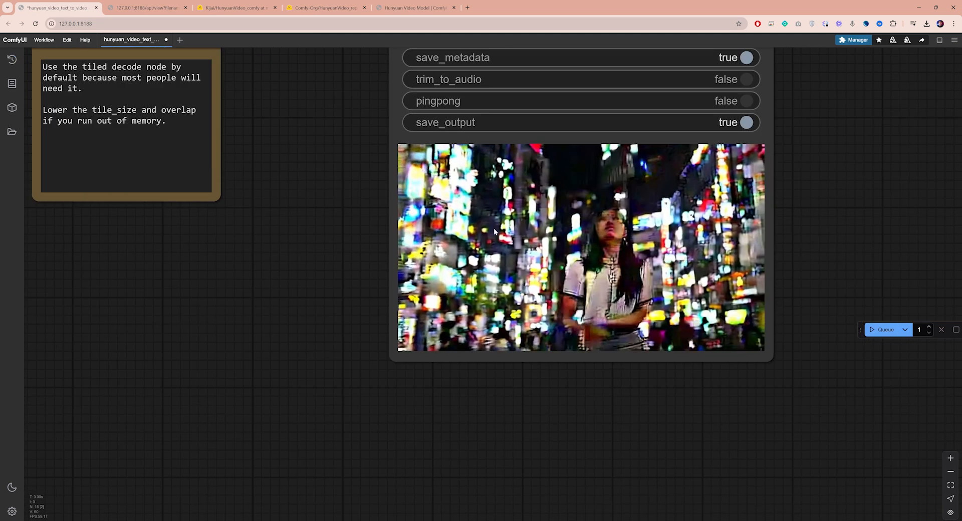
Select hunyuan_video_720_cfgdistill_fp8_e4m3fn.safetensors as unet_name in Load Diffusion Model.
scroll(down, 3)
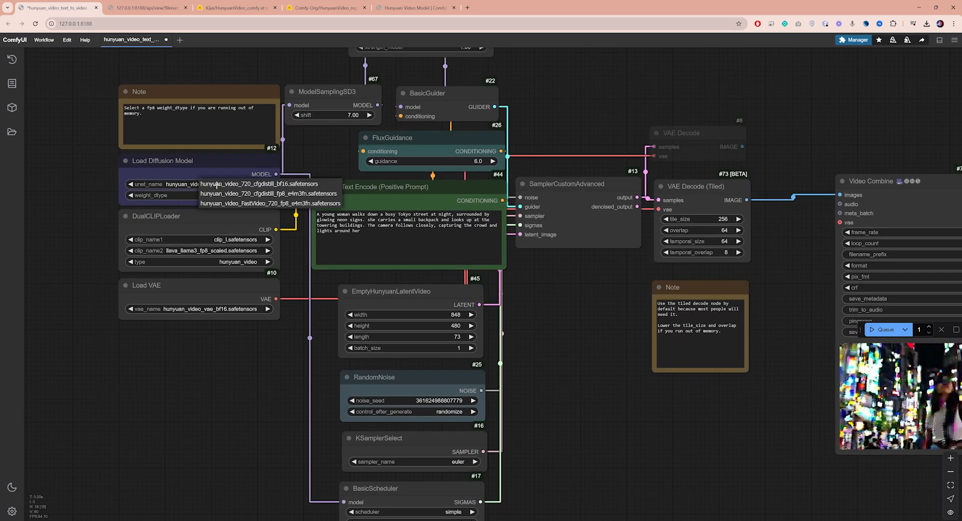
click(257, 184)
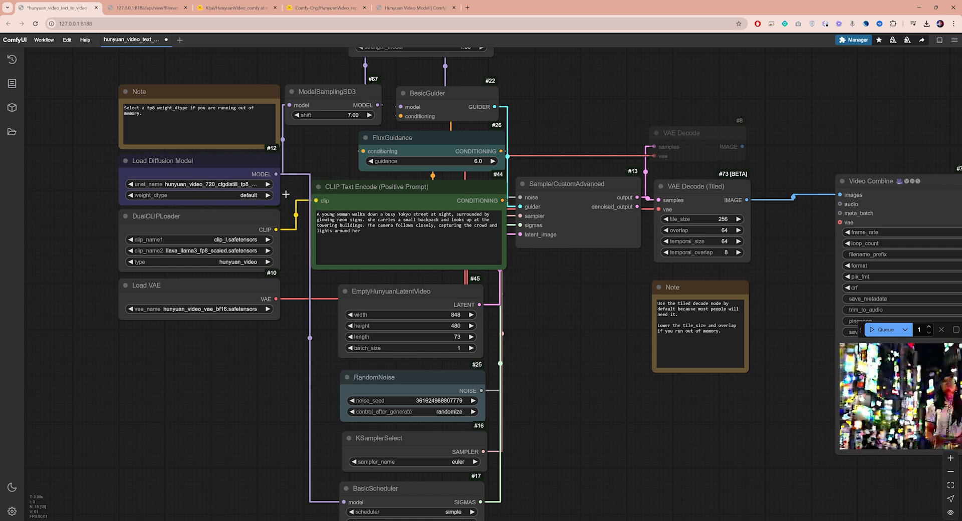